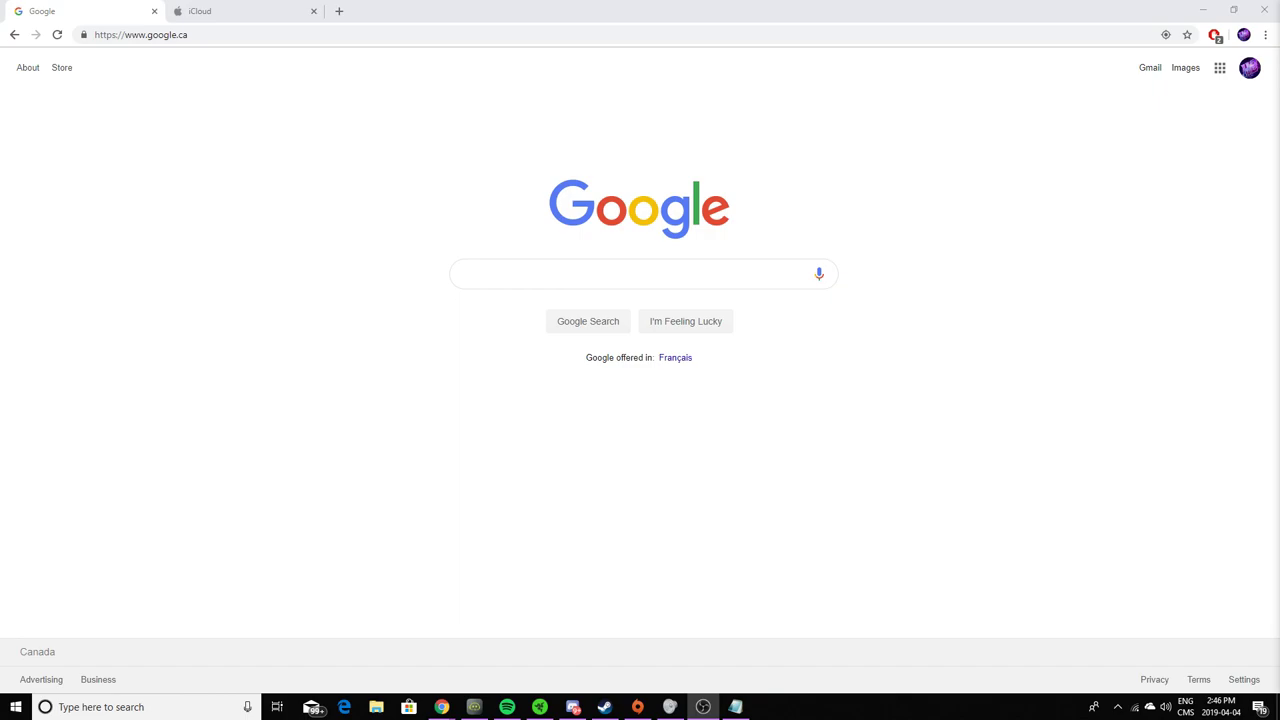
mouse_move(844, 446)
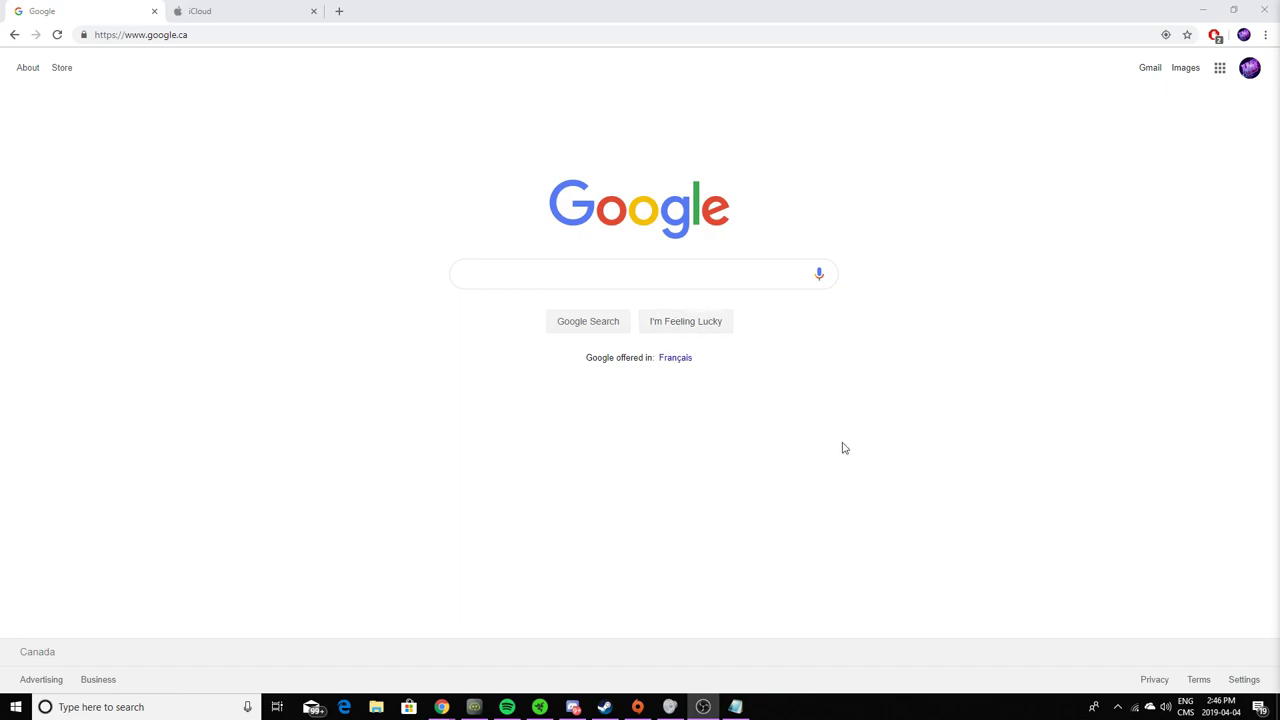
mouse_move(336, 374)
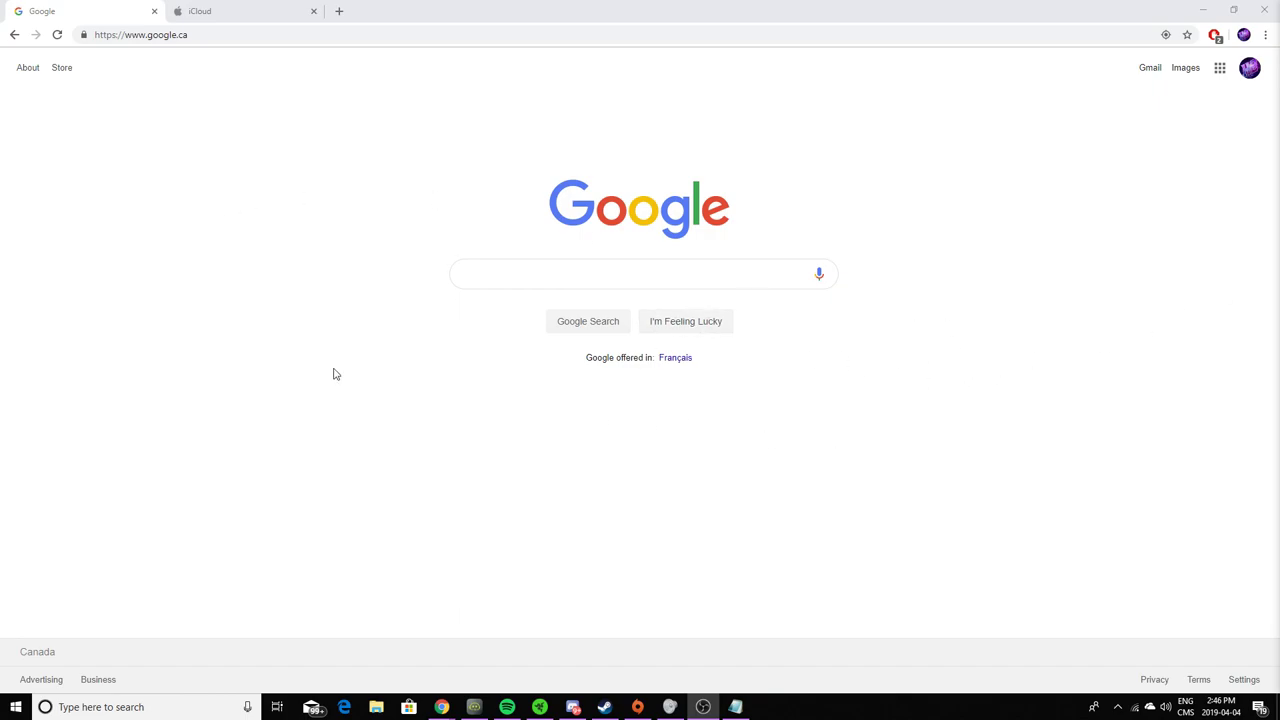
mouse_move(217, 196)
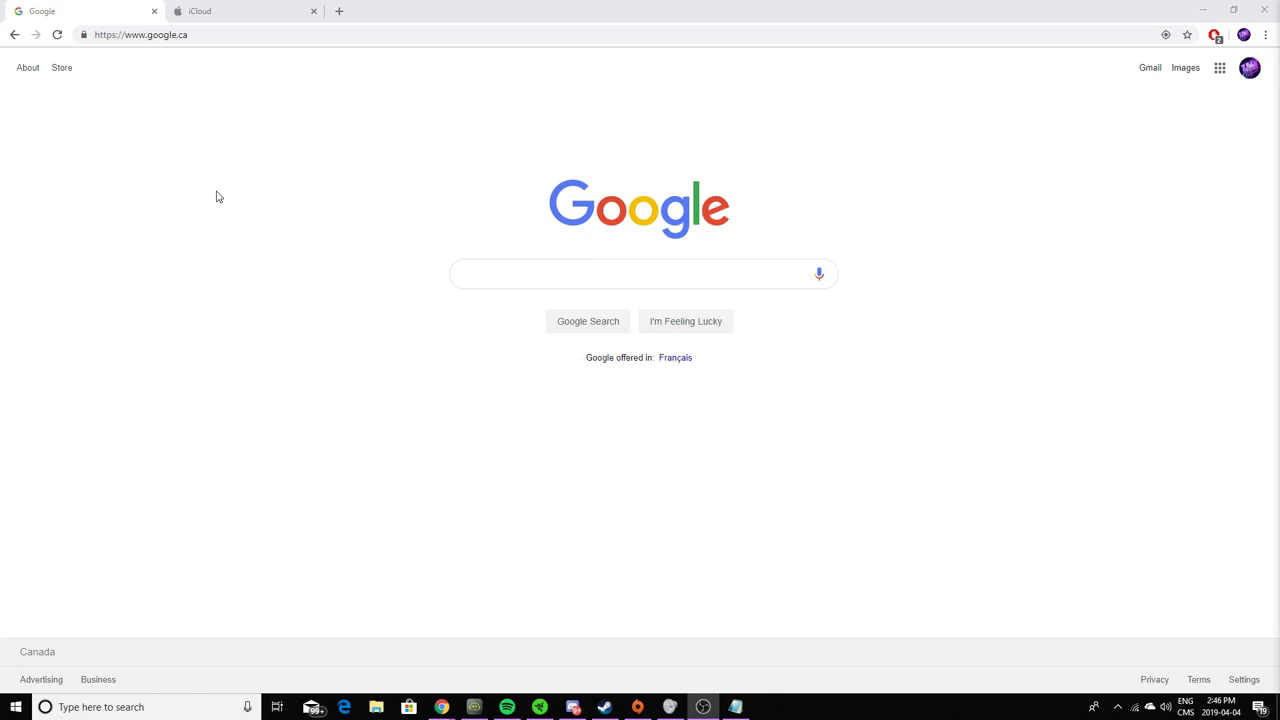
mouse_move(933, 236)
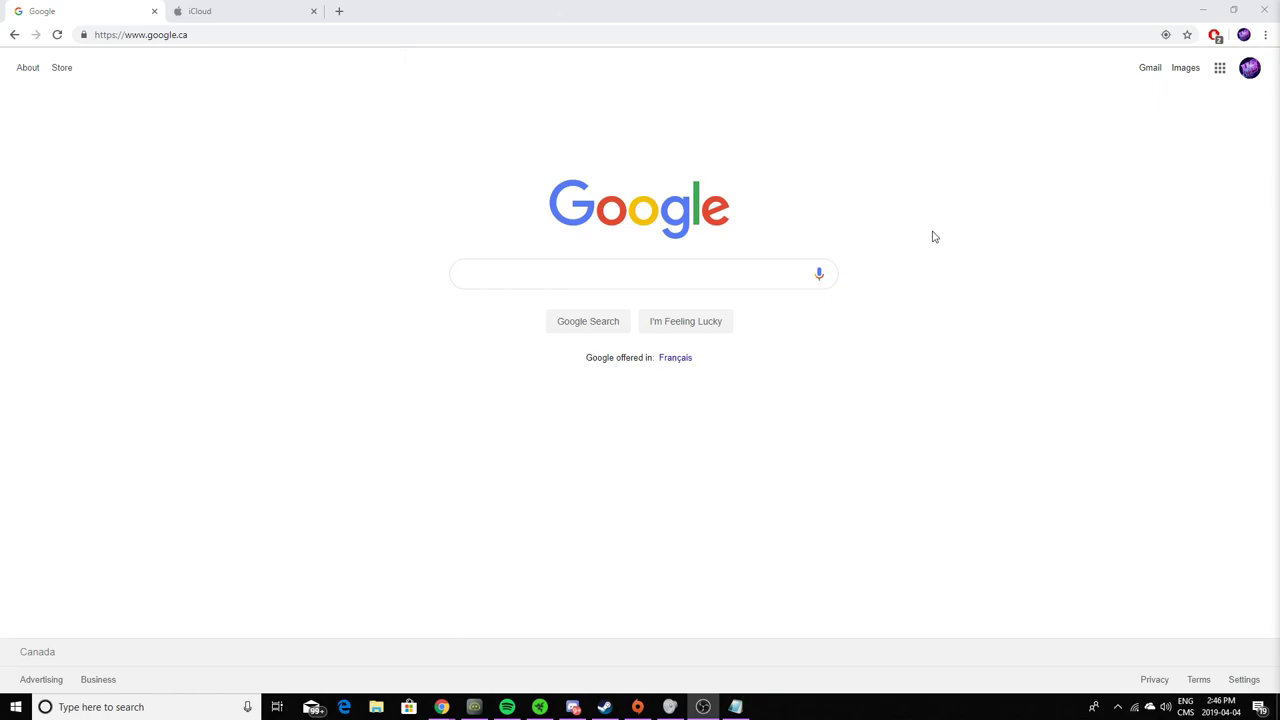
mouse_move(485, 218)
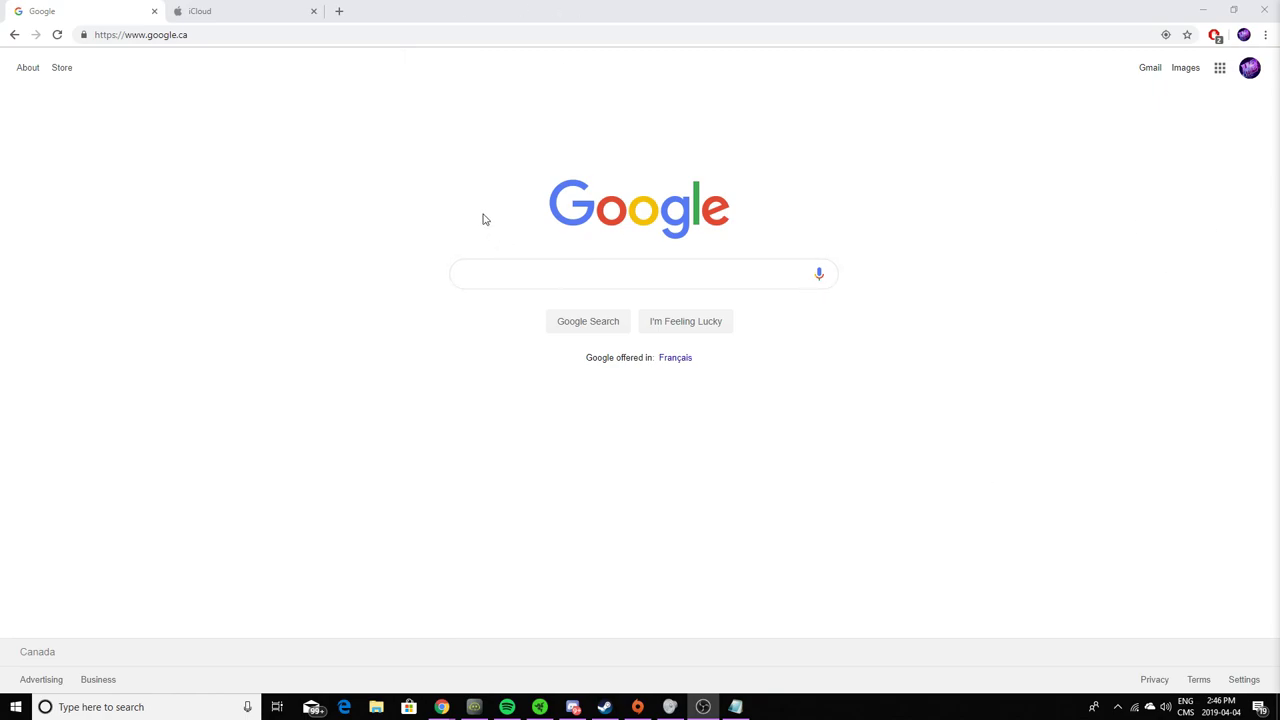
mouse_move(457, 253)
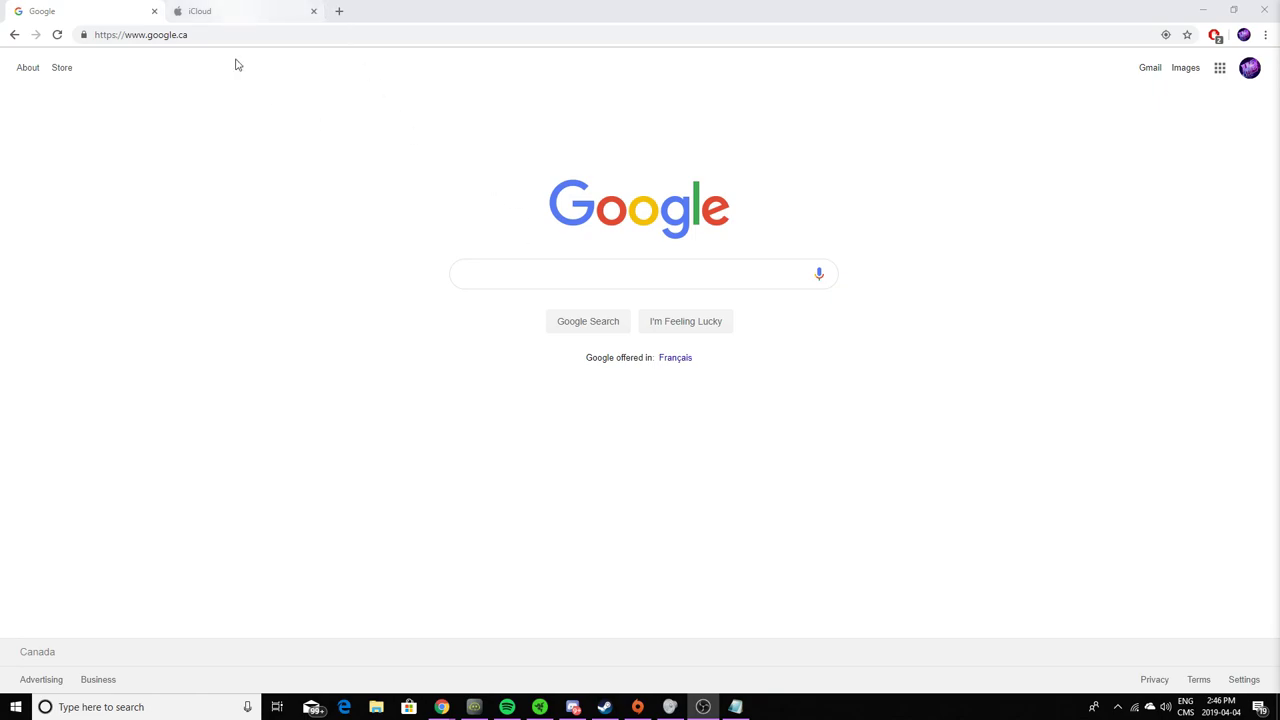
Go to the iCloud sign-in page and enter the Apple ID password.
left_click(210, 11)
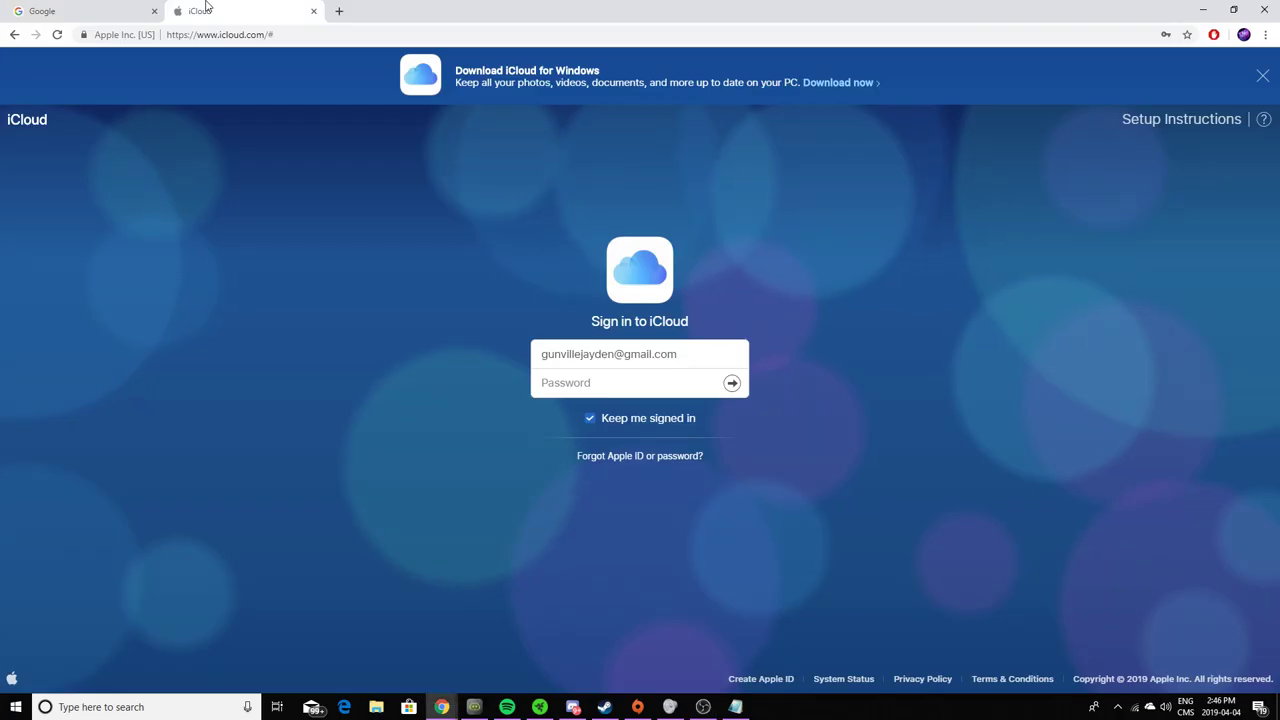
mouse_move(33, 89)
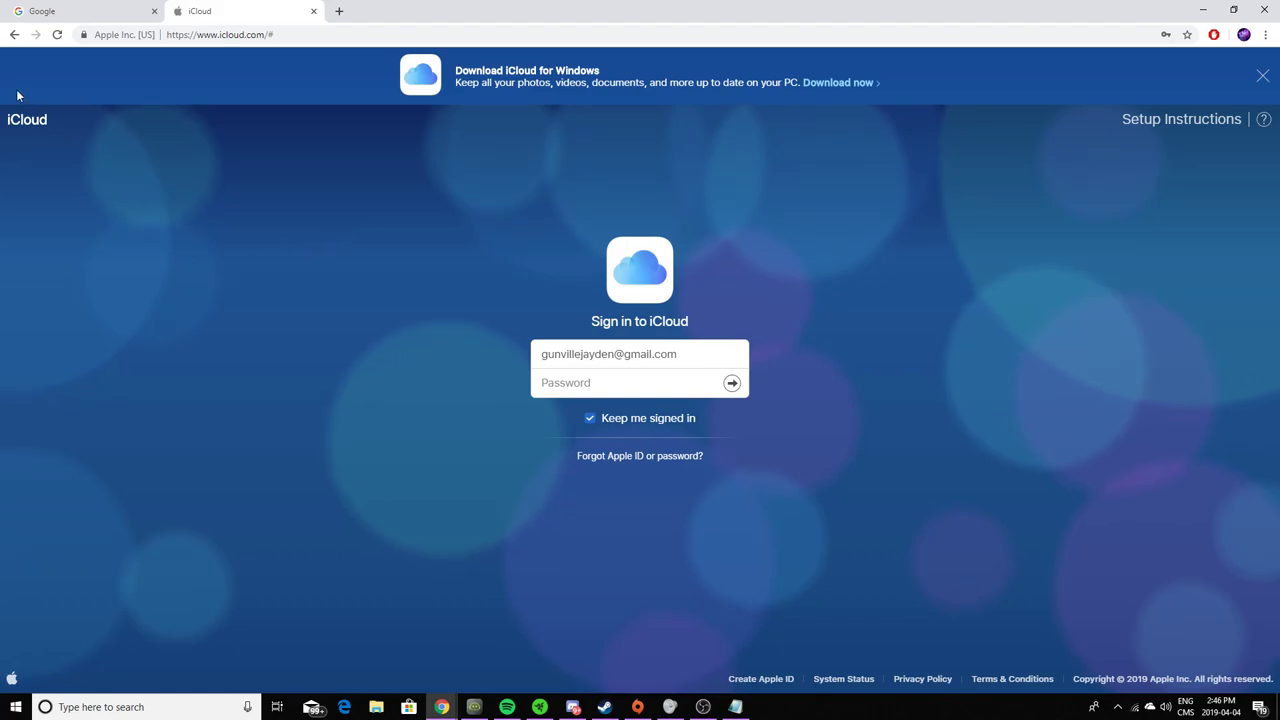
mouse_move(1081, 118)
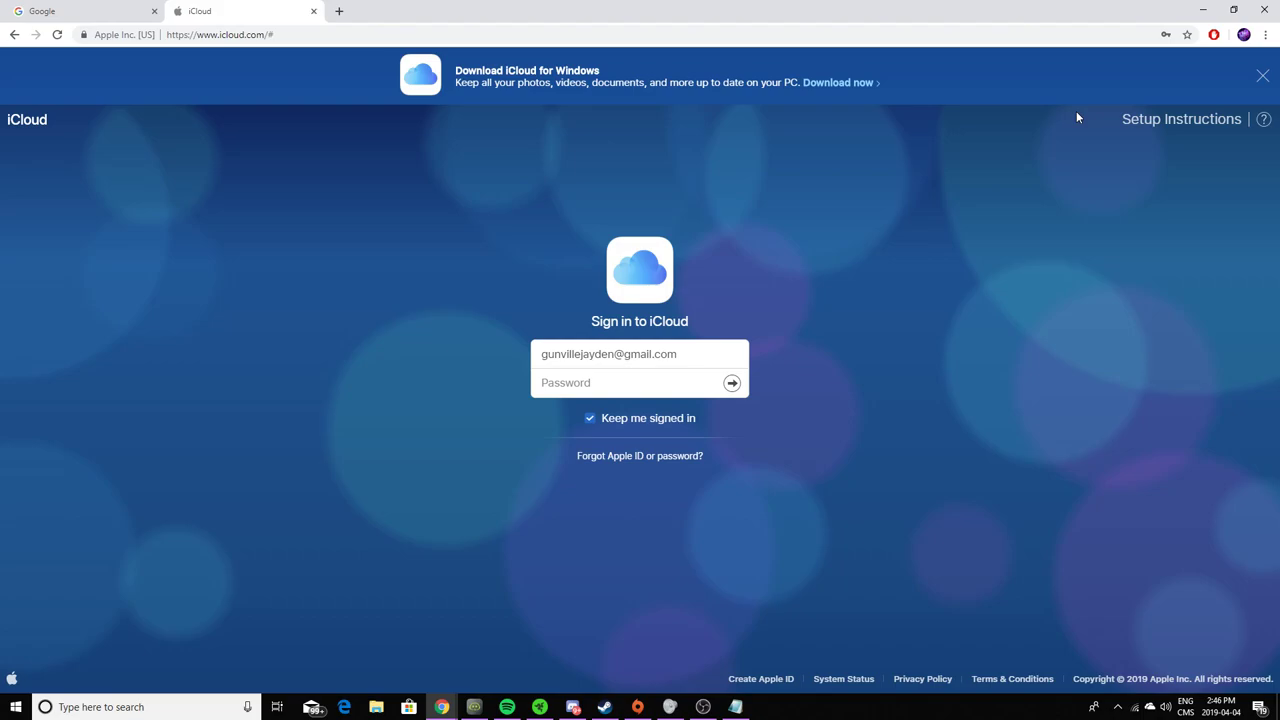
mouse_move(1137, 144)
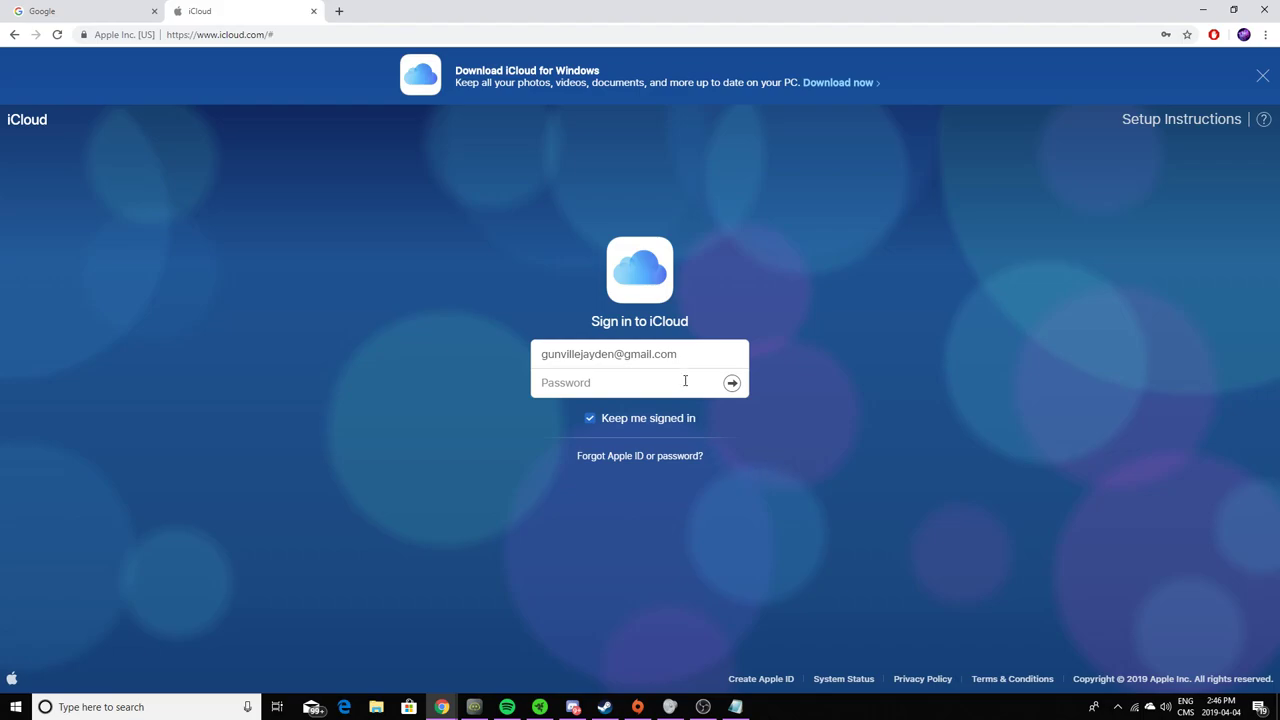
mouse_move(476, 131)
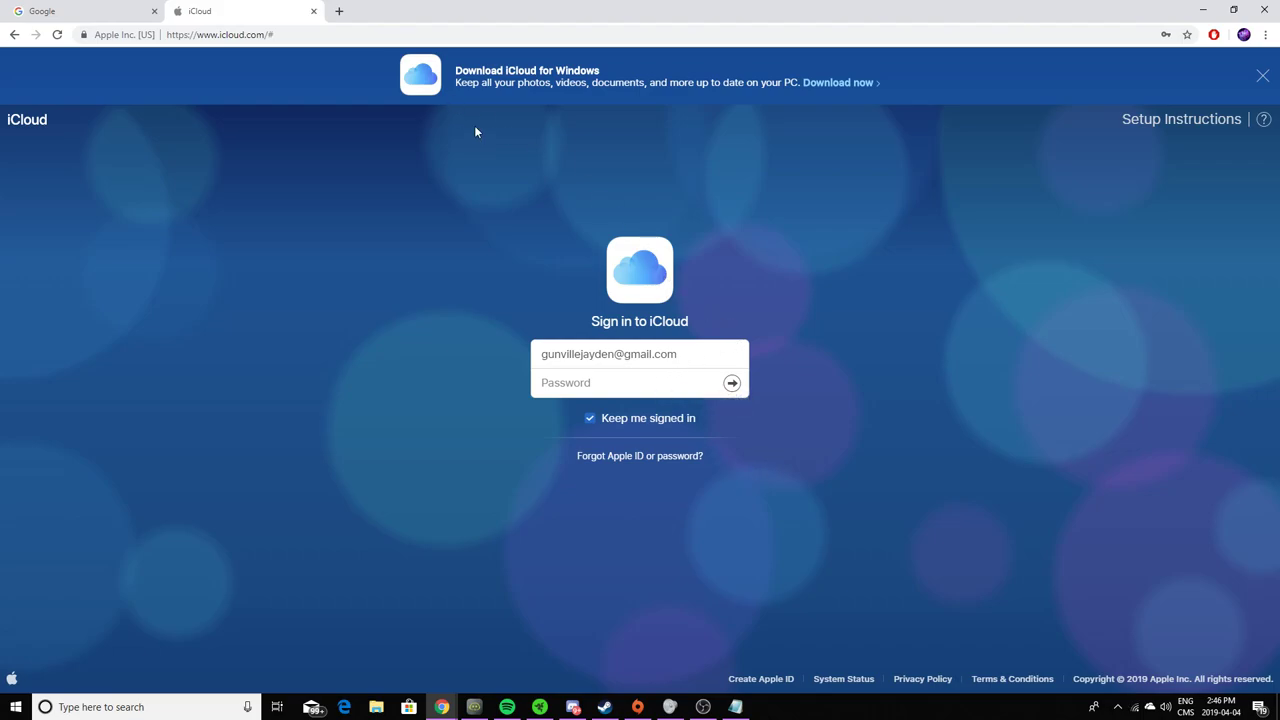
mouse_move(34, 91)
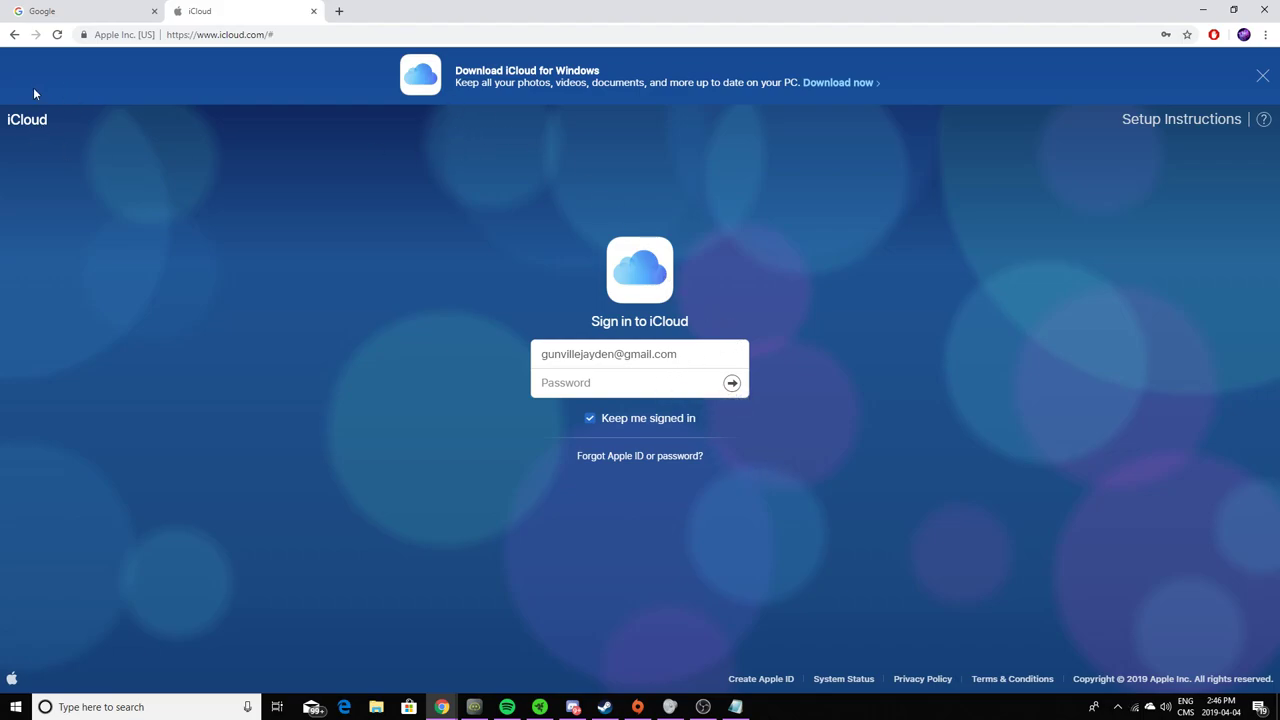
mouse_move(430, 193)
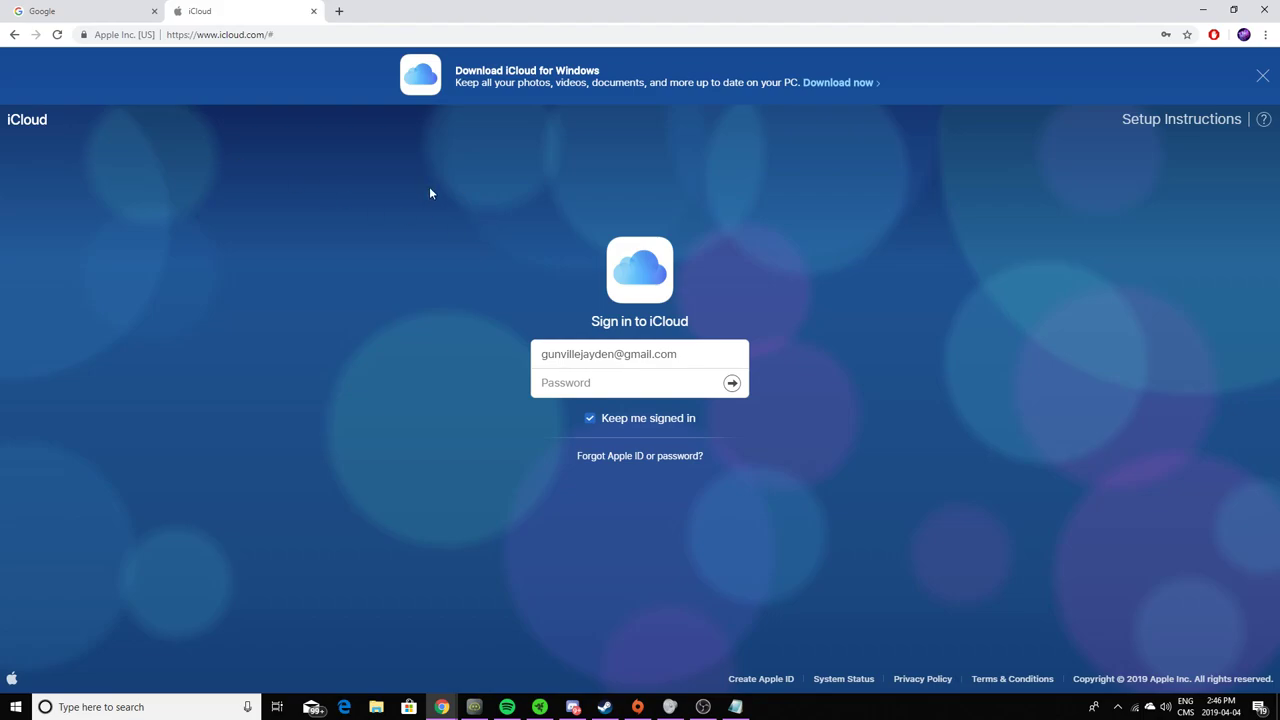
left_click(625, 382)
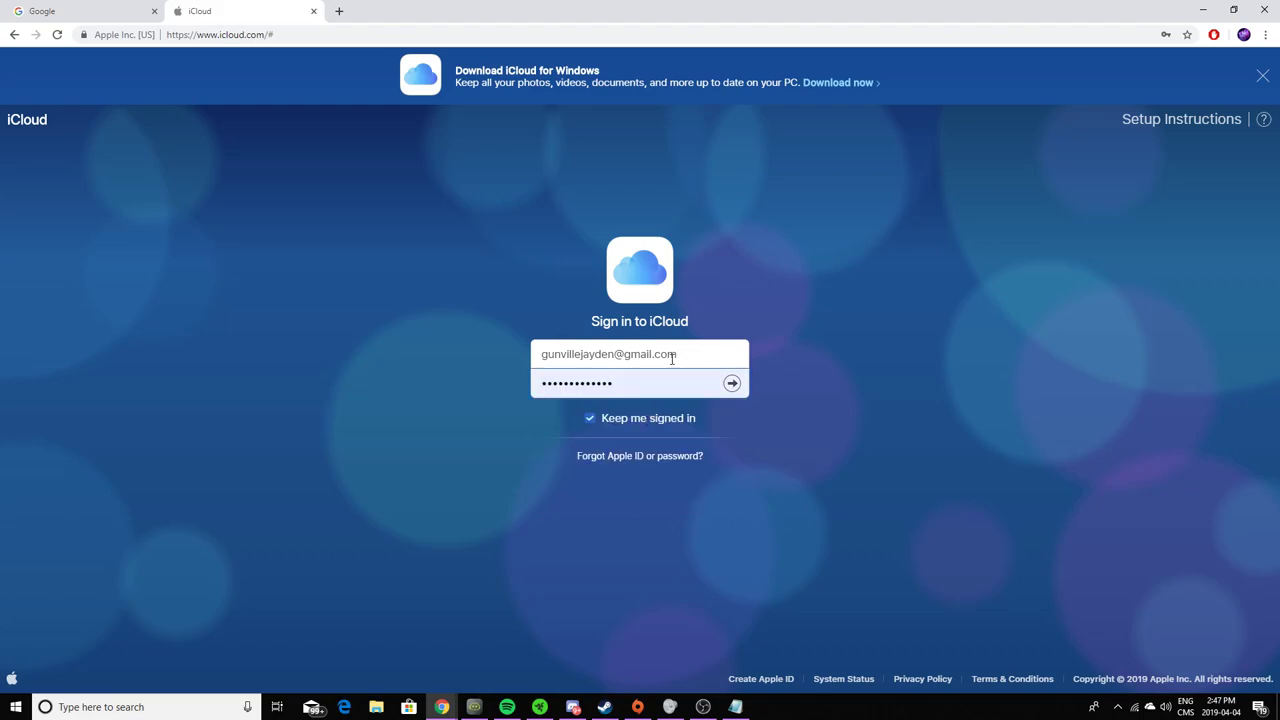
Submit the credentials so the iCloud home screen with its app launcher appears.
left_click(731, 383)
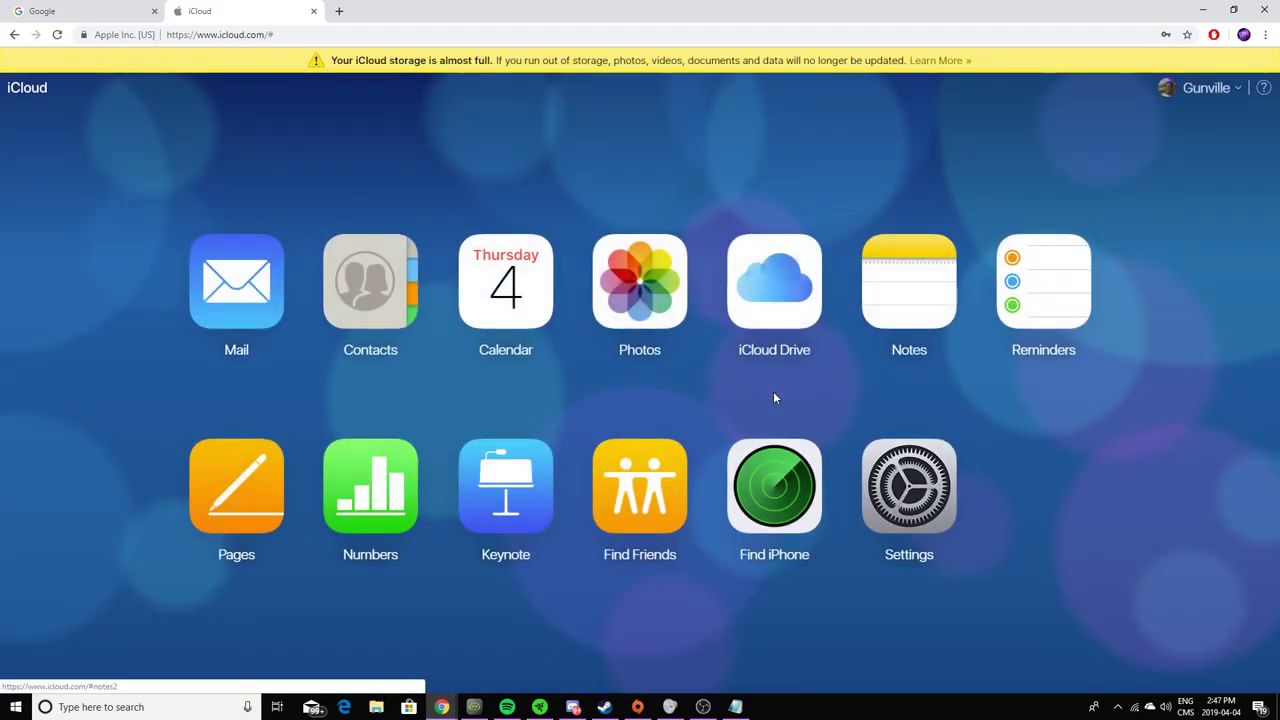
mouse_move(760, 151)
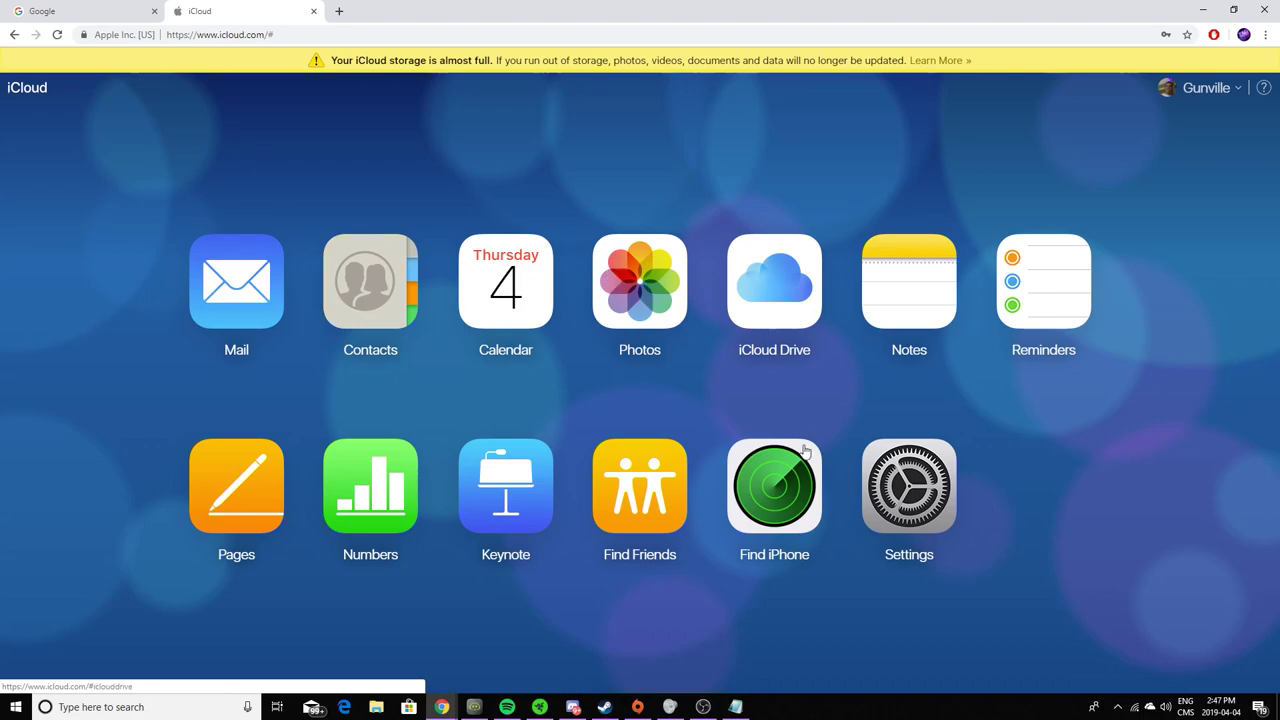
mouse_move(798, 505)
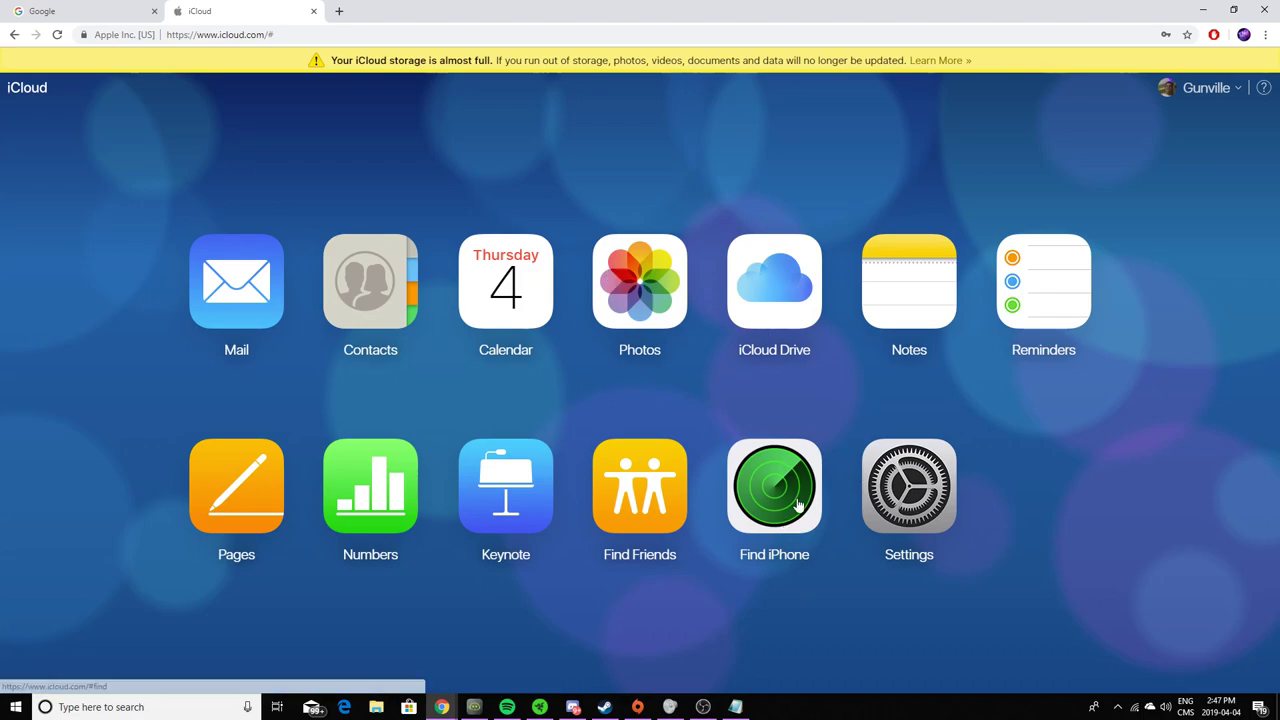
Launch Find iPhone and select the iPad from the All Devices list to locate it on the map.
left_click(774, 486)
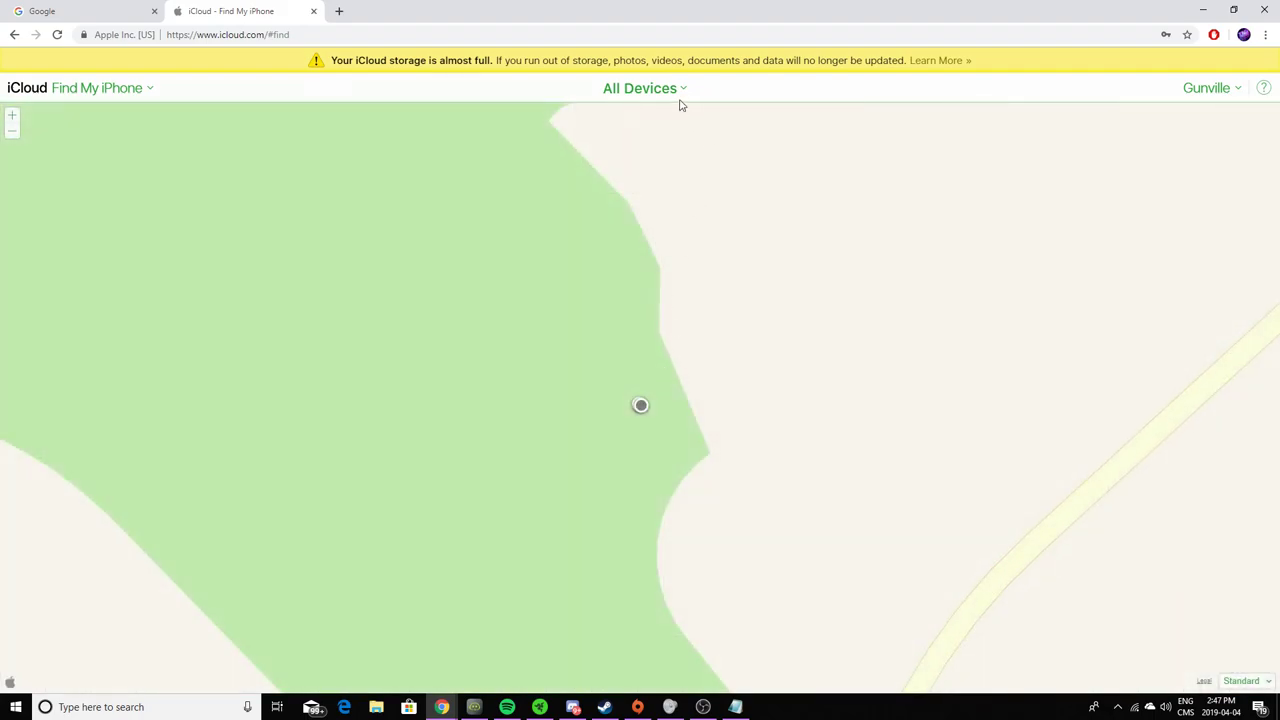
left_click(638, 88)
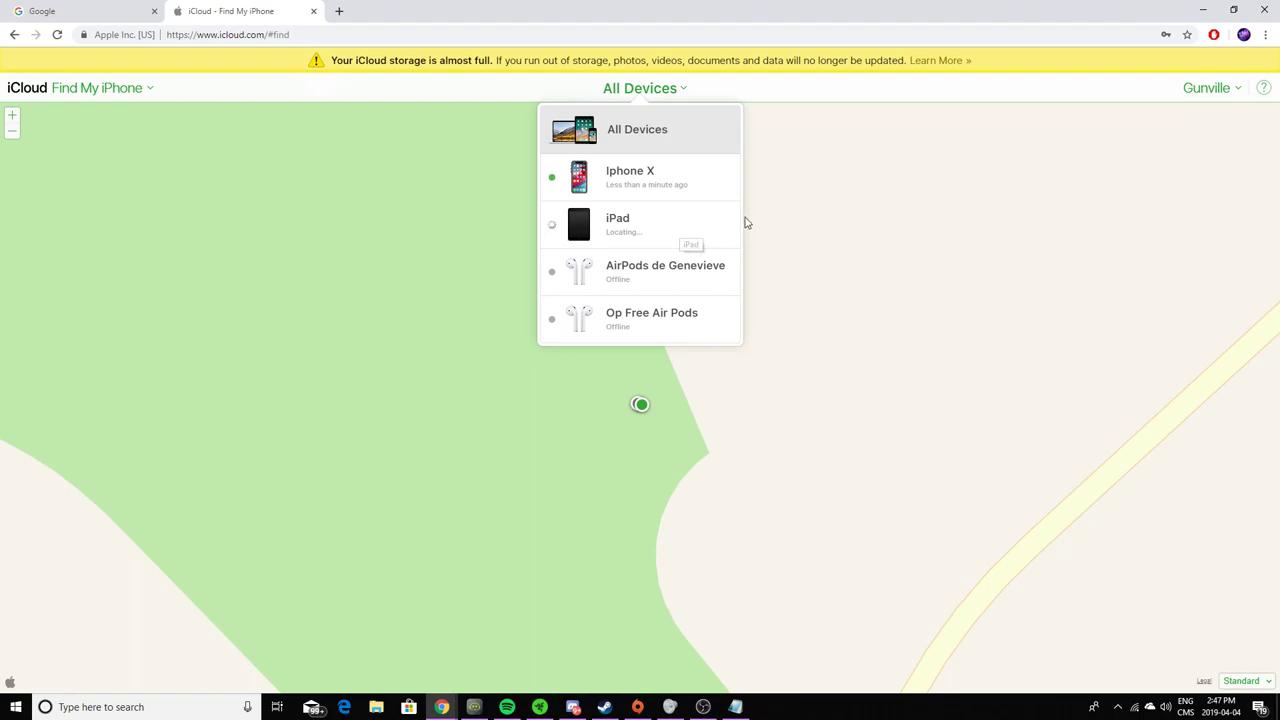
mouse_move(693, 238)
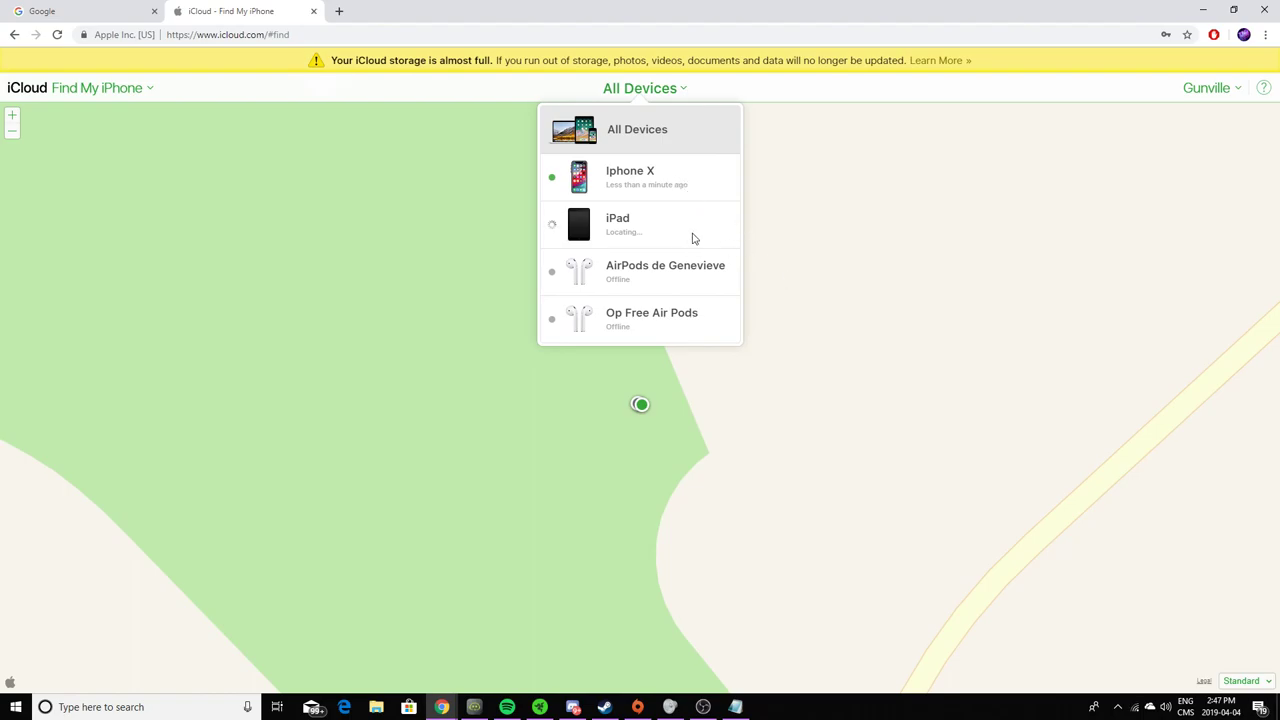
mouse_move(689, 227)
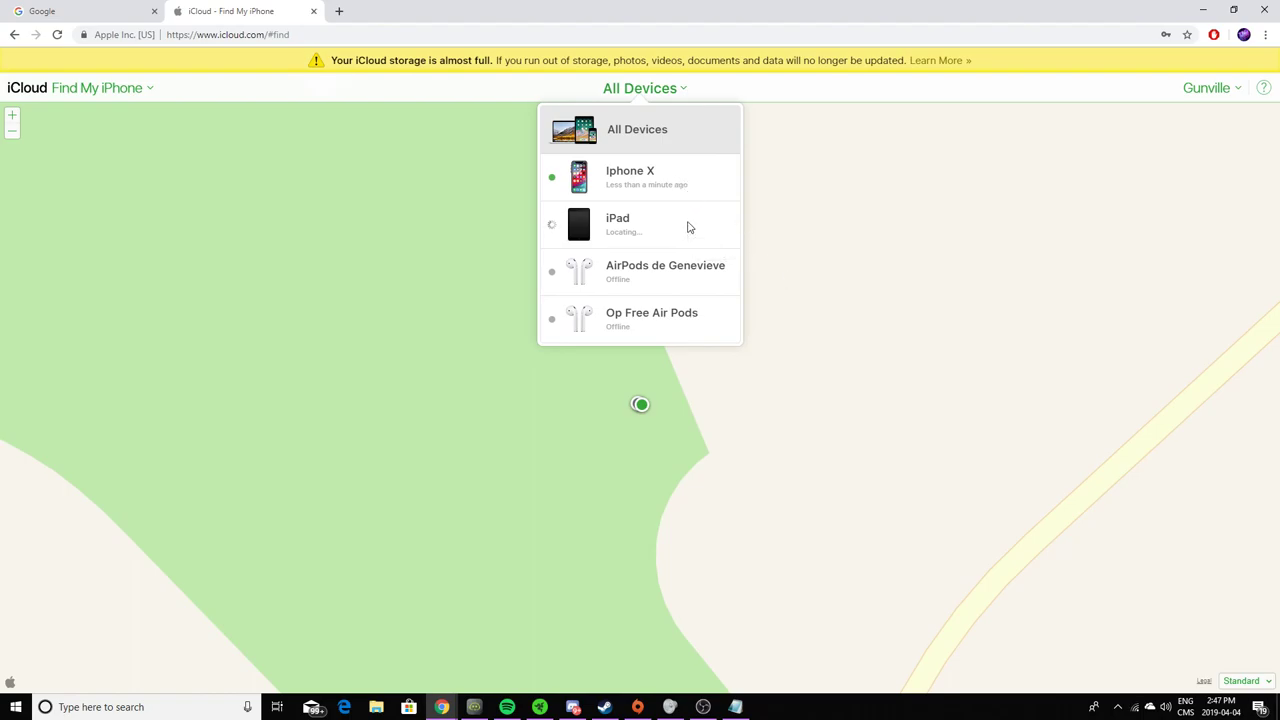
left_click(617, 224)
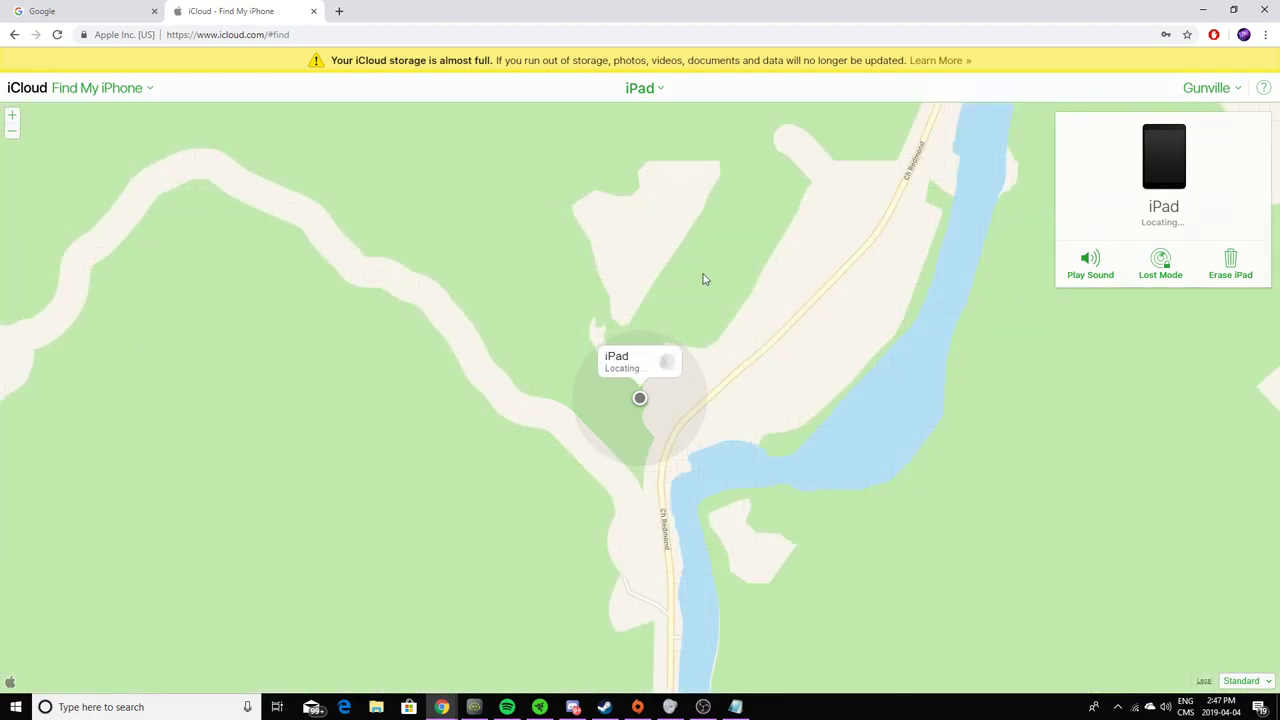
mouse_move(660, 94)
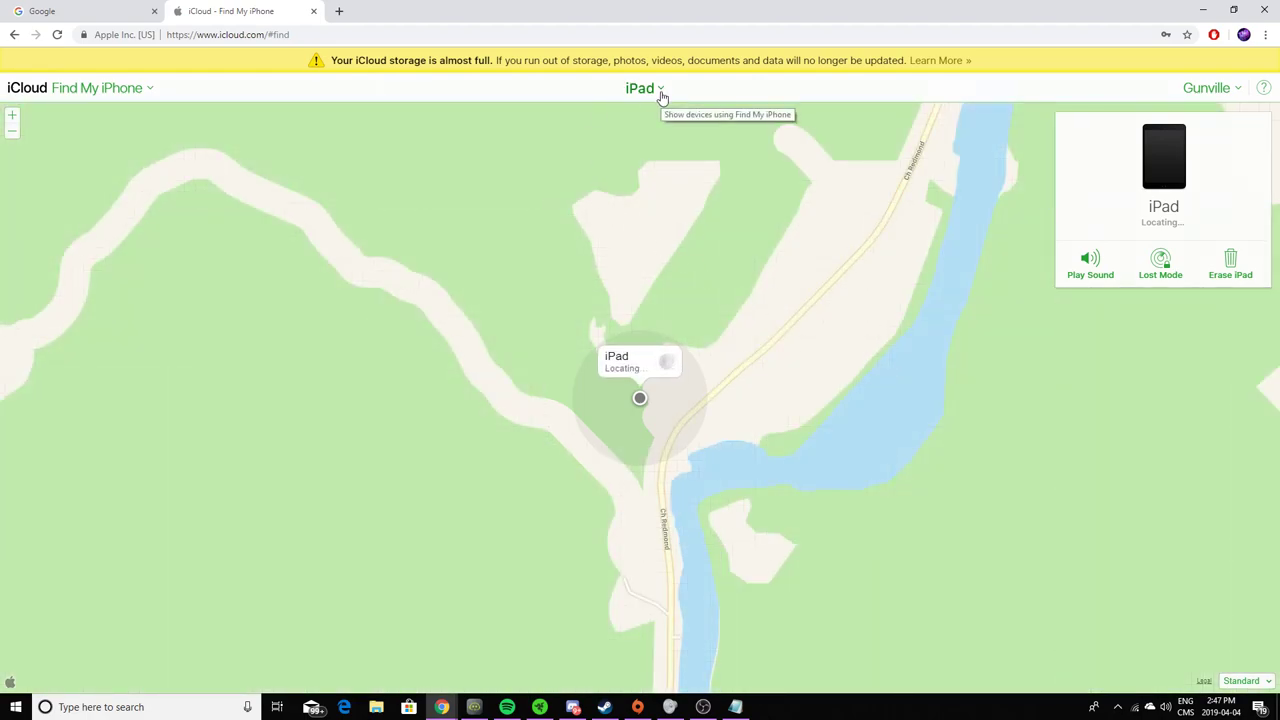
left_click(644, 90)
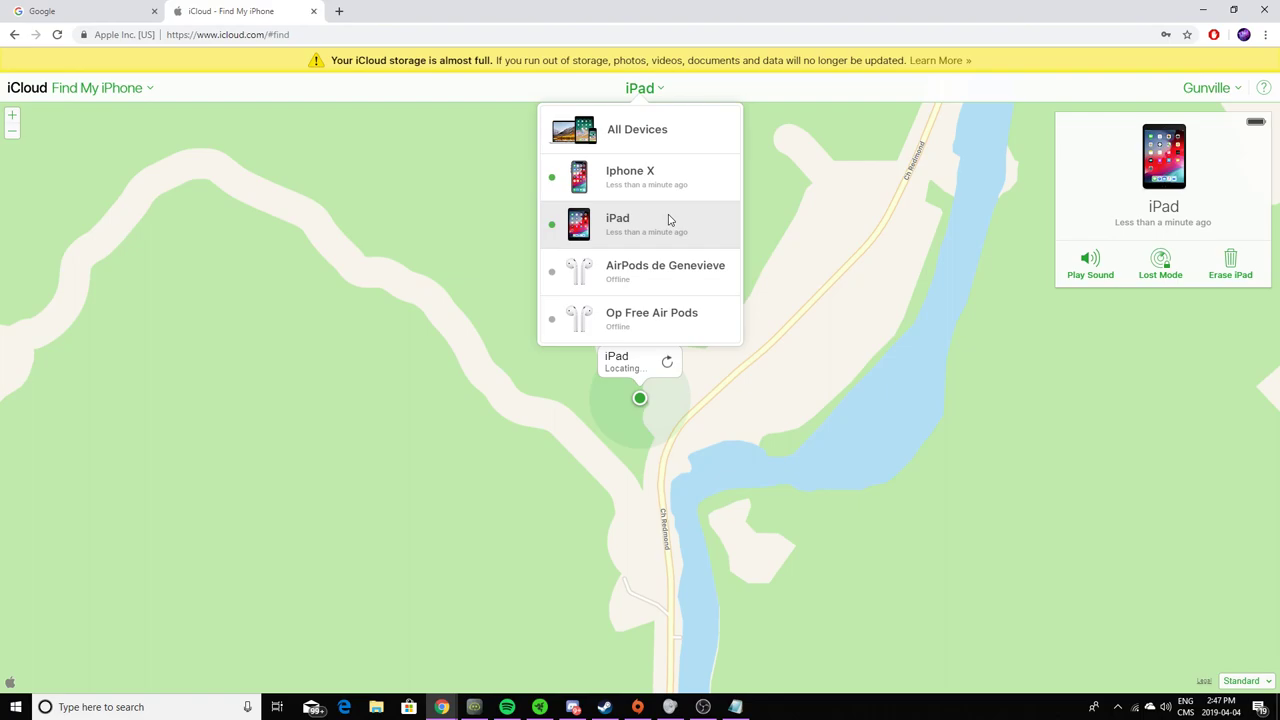
Confirm the iPad selection so its map location and Play Sound, Lost Mode, Erase iPad actions show.
left_click(637, 223)
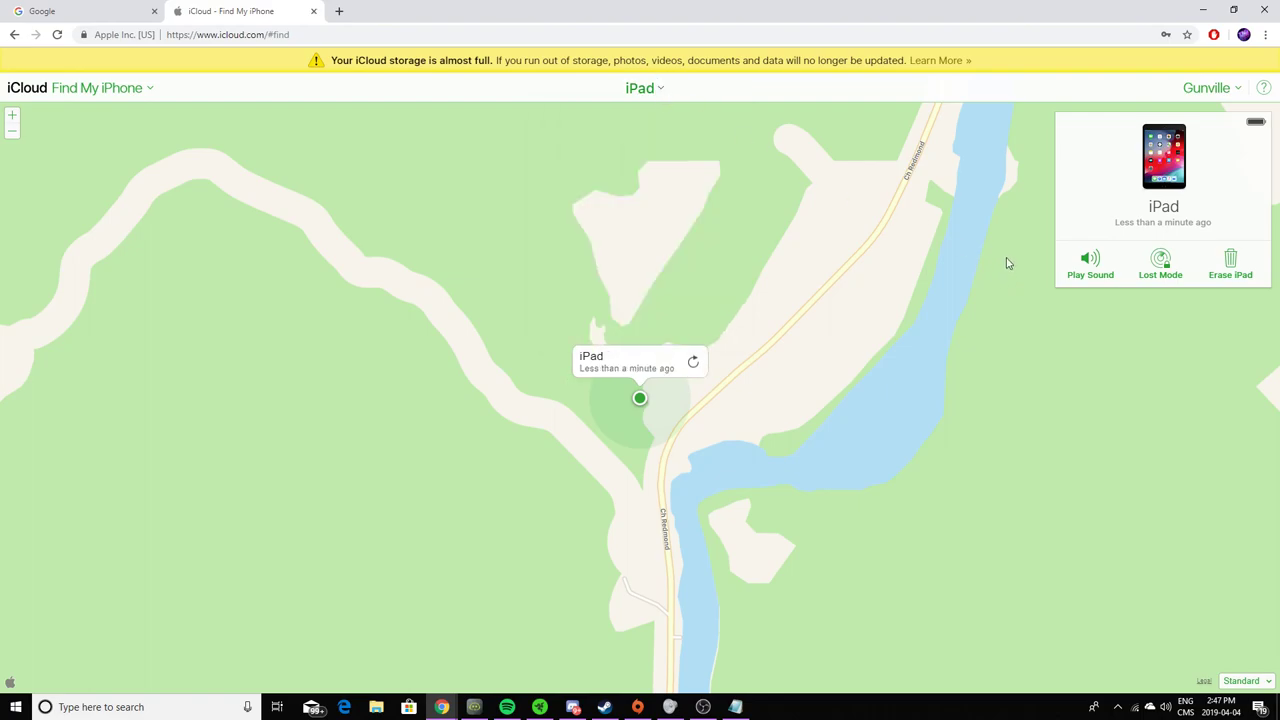
mouse_move(1229, 274)
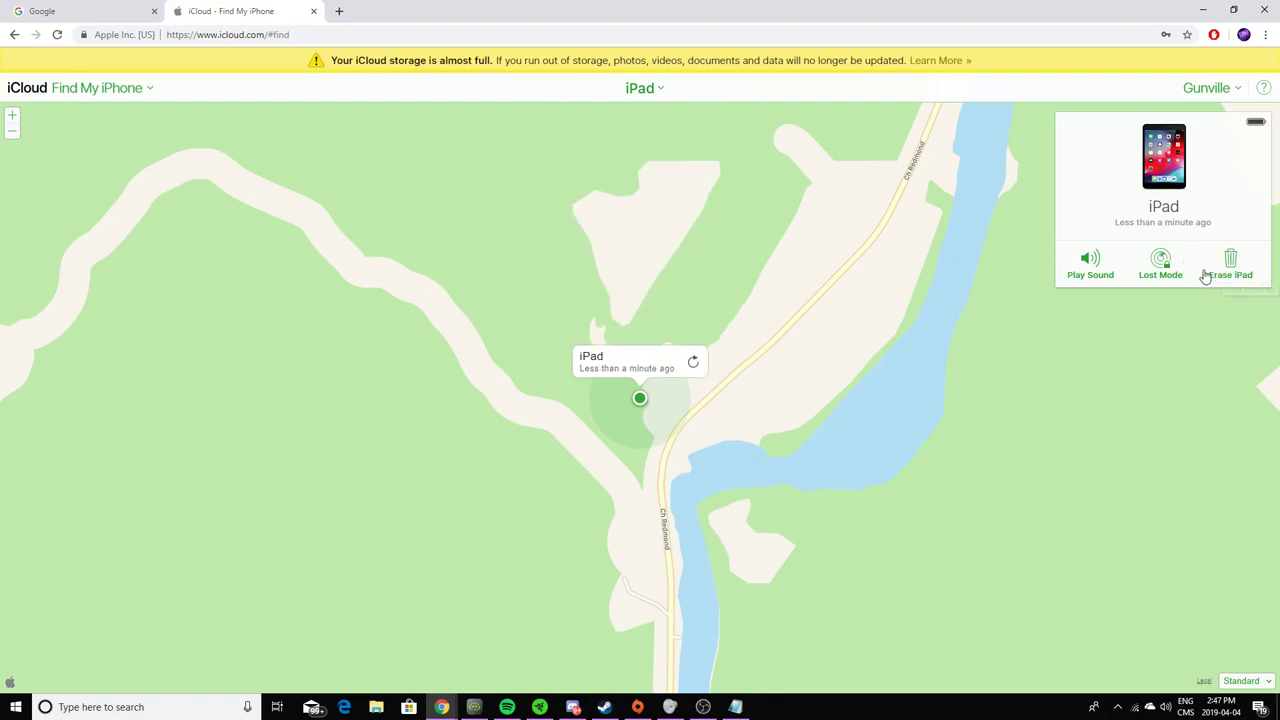
mouse_move(1090, 258)
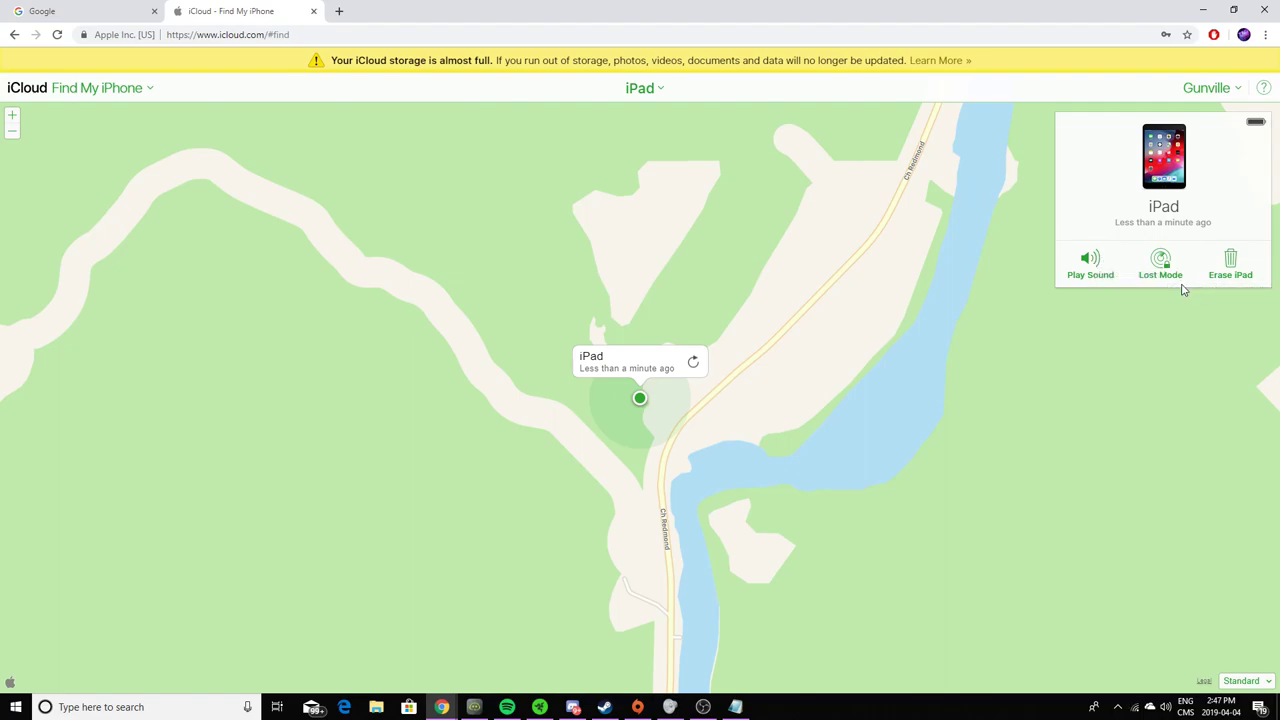
mouse_move(1185, 259)
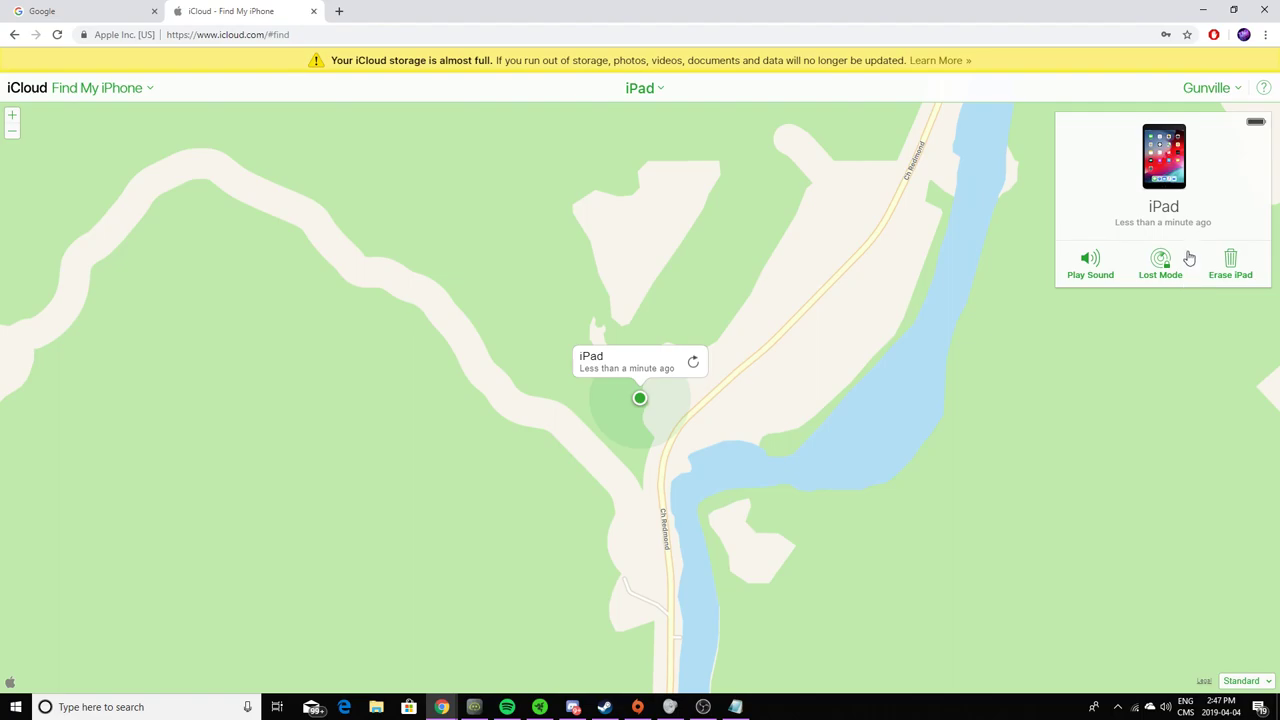
mouse_move(1241, 273)
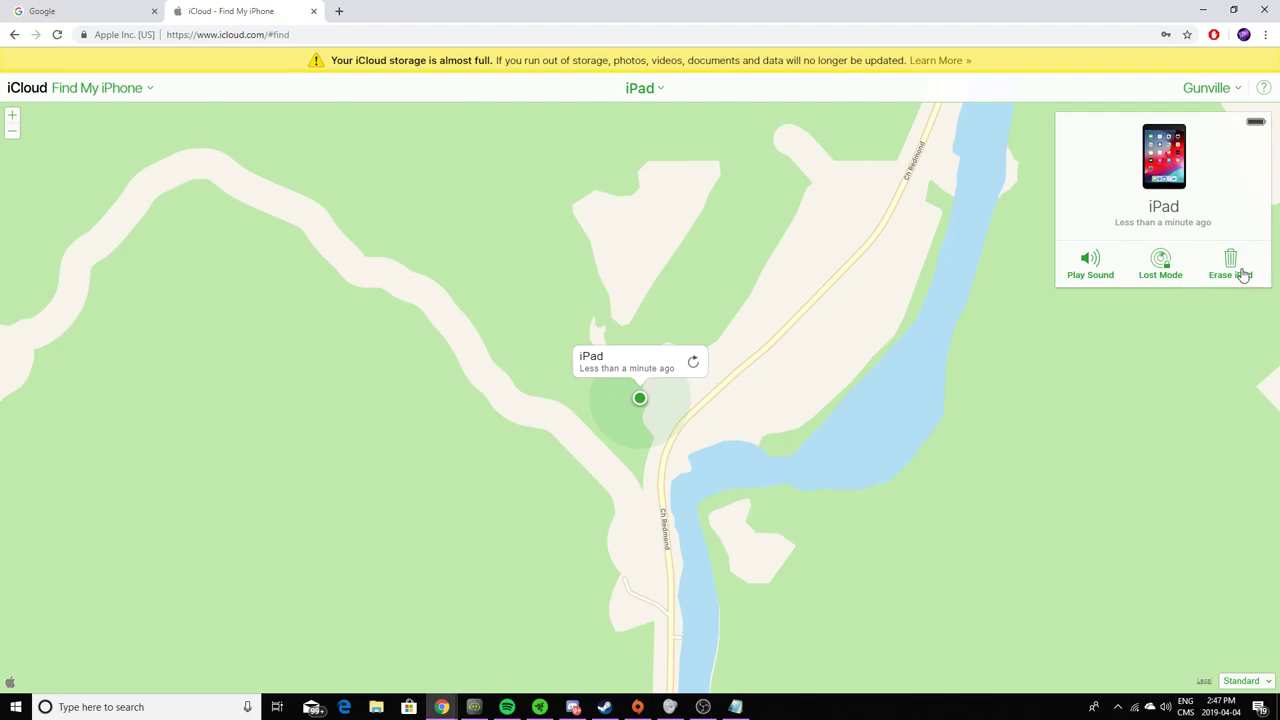
mouse_move(1250, 253)
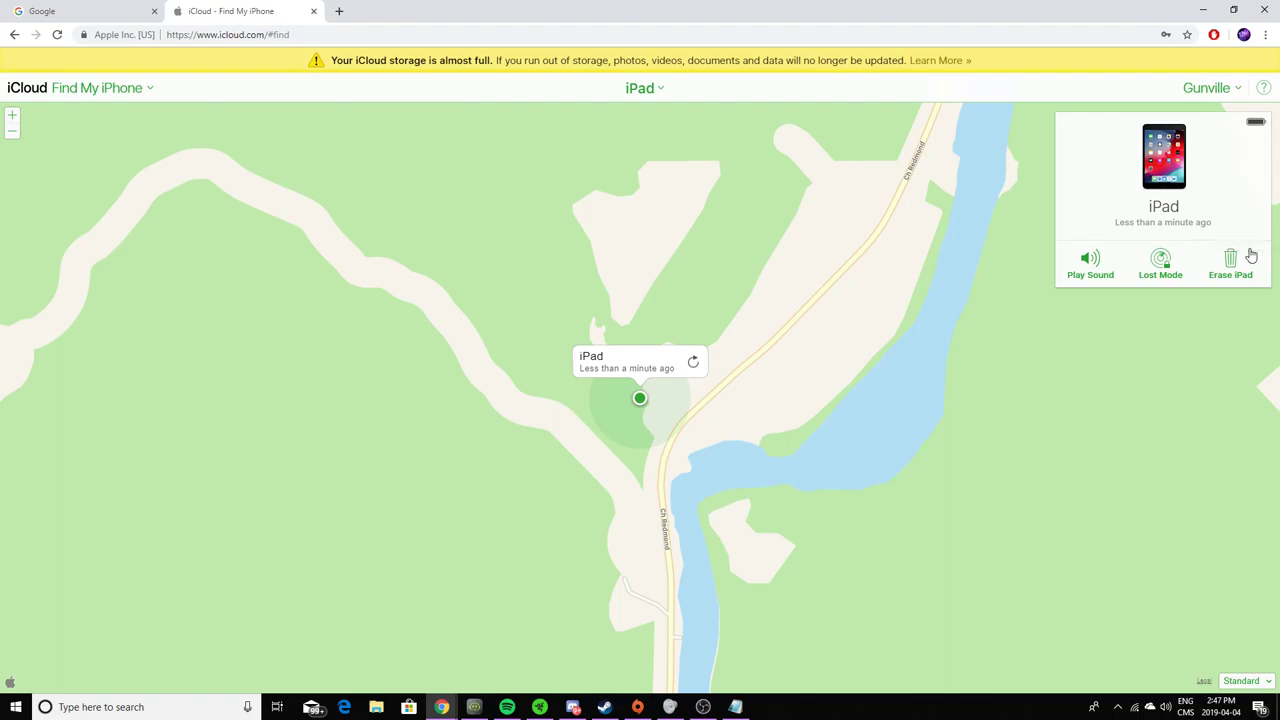
mouse_move(1241, 268)
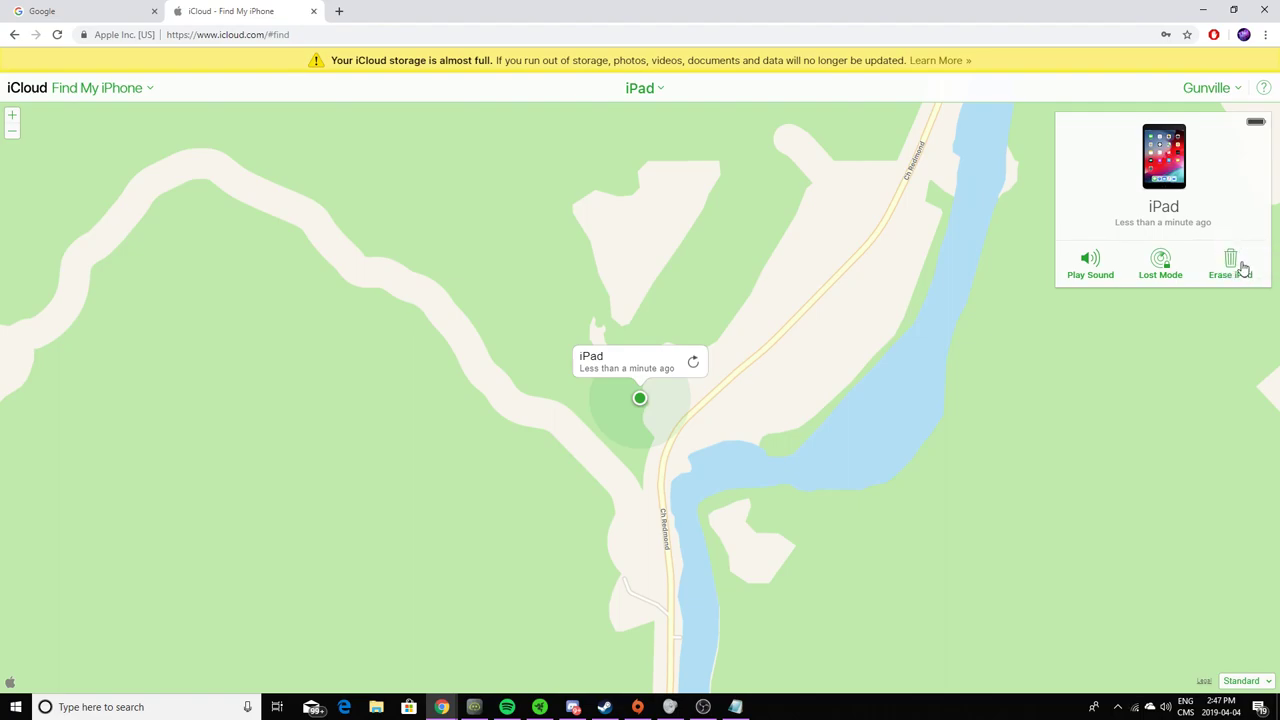
mouse_move(1232, 260)
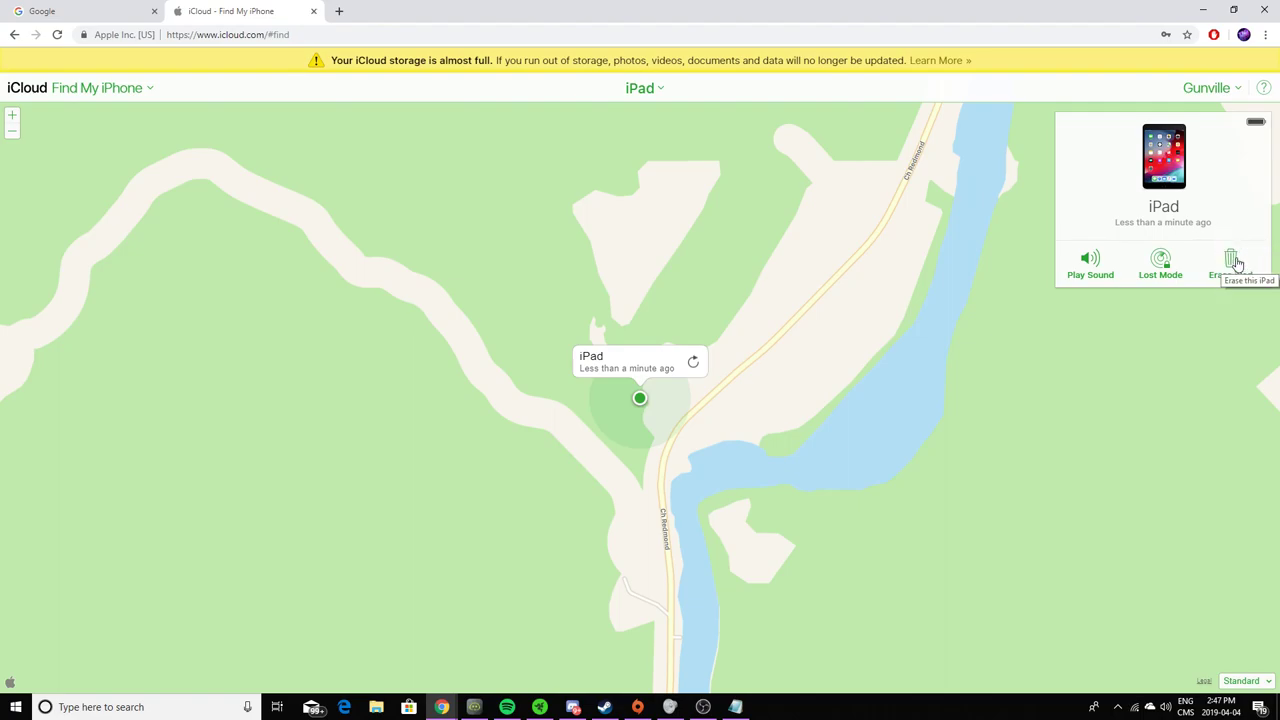
Start Erase iPad, confirm erasing all content and settings, and verify with the Apple ID password.
left_click(1230, 260)
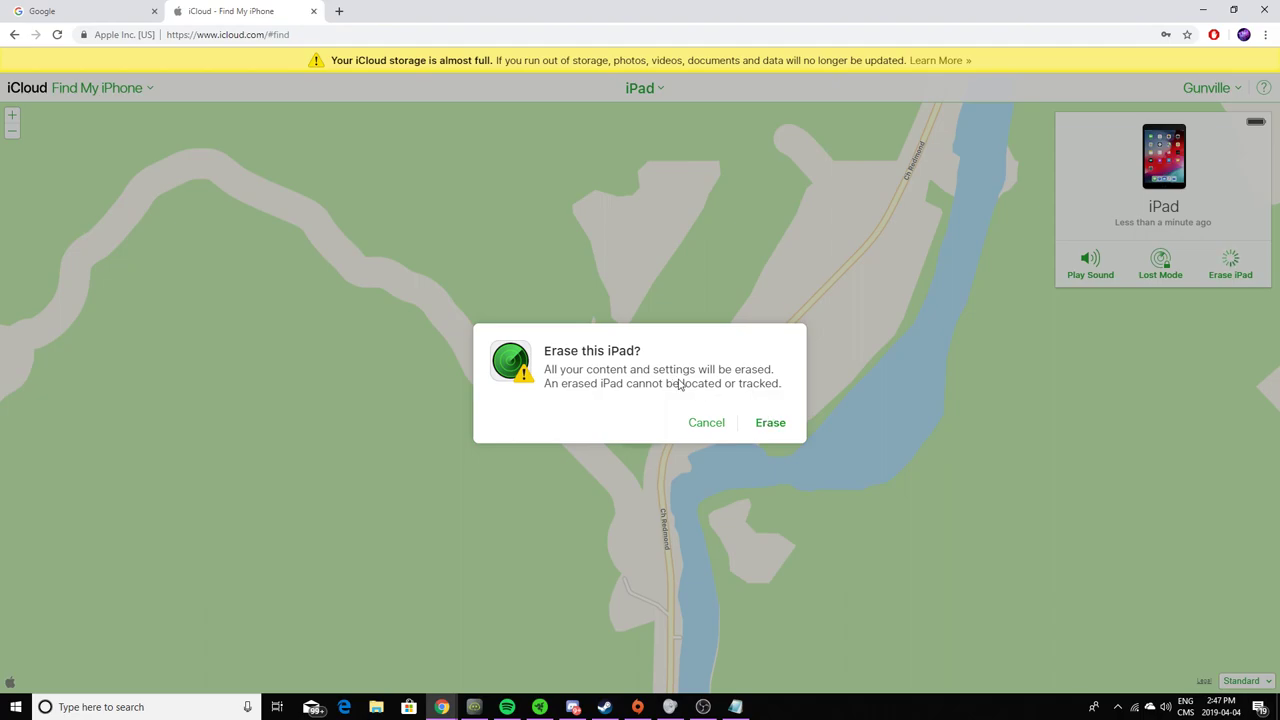
left_click(770, 422)
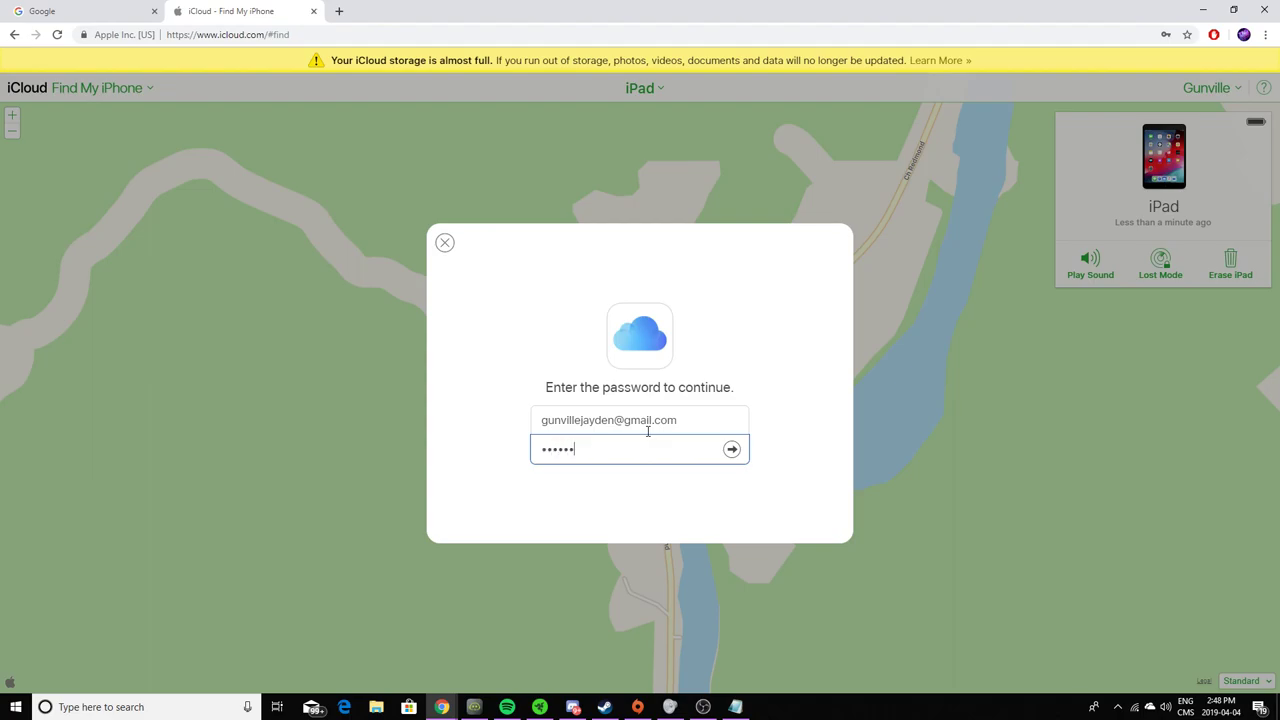
left_click(731, 448)
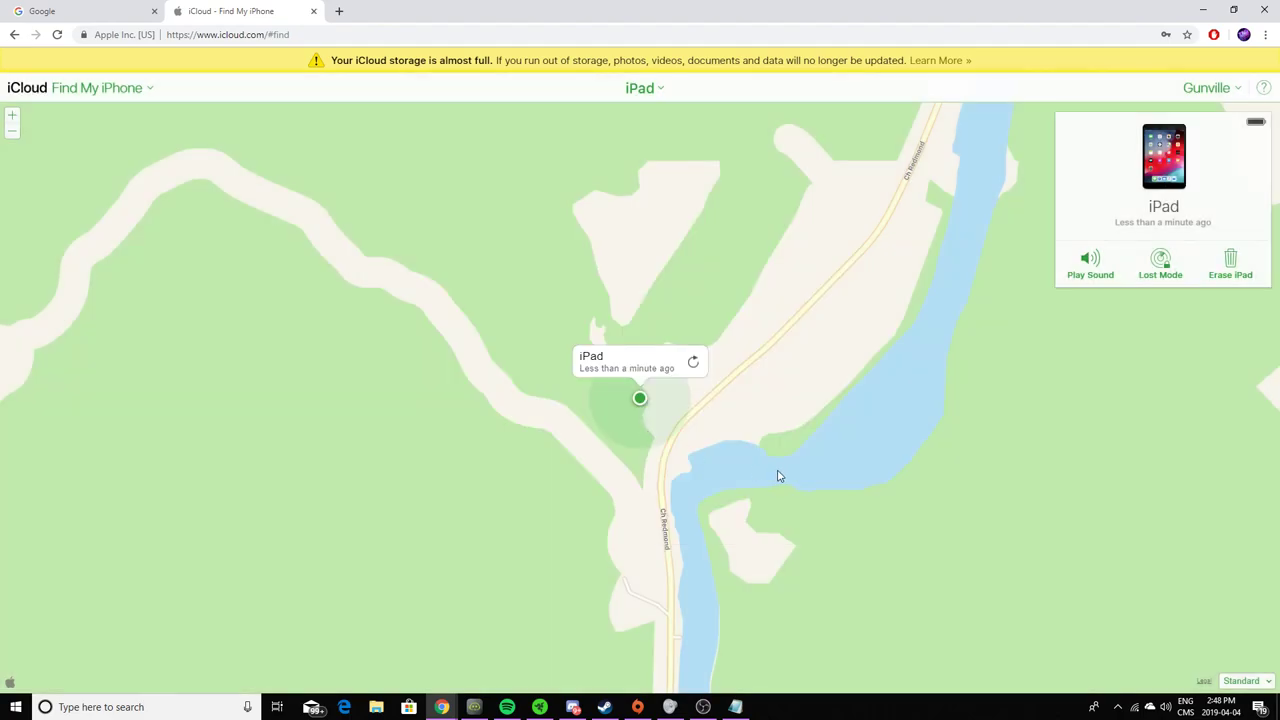
Send the erase request with the contact Number and message both left blank.
left_click(1230, 258)
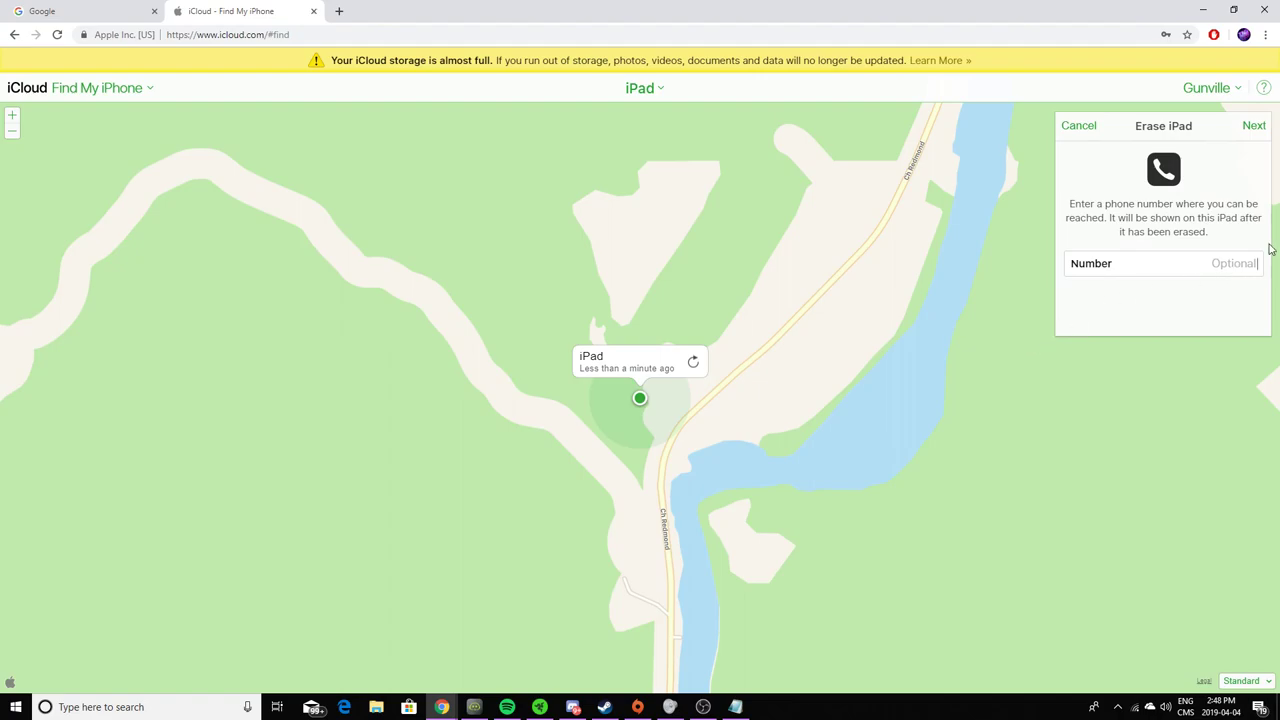
mouse_move(1147, 222)
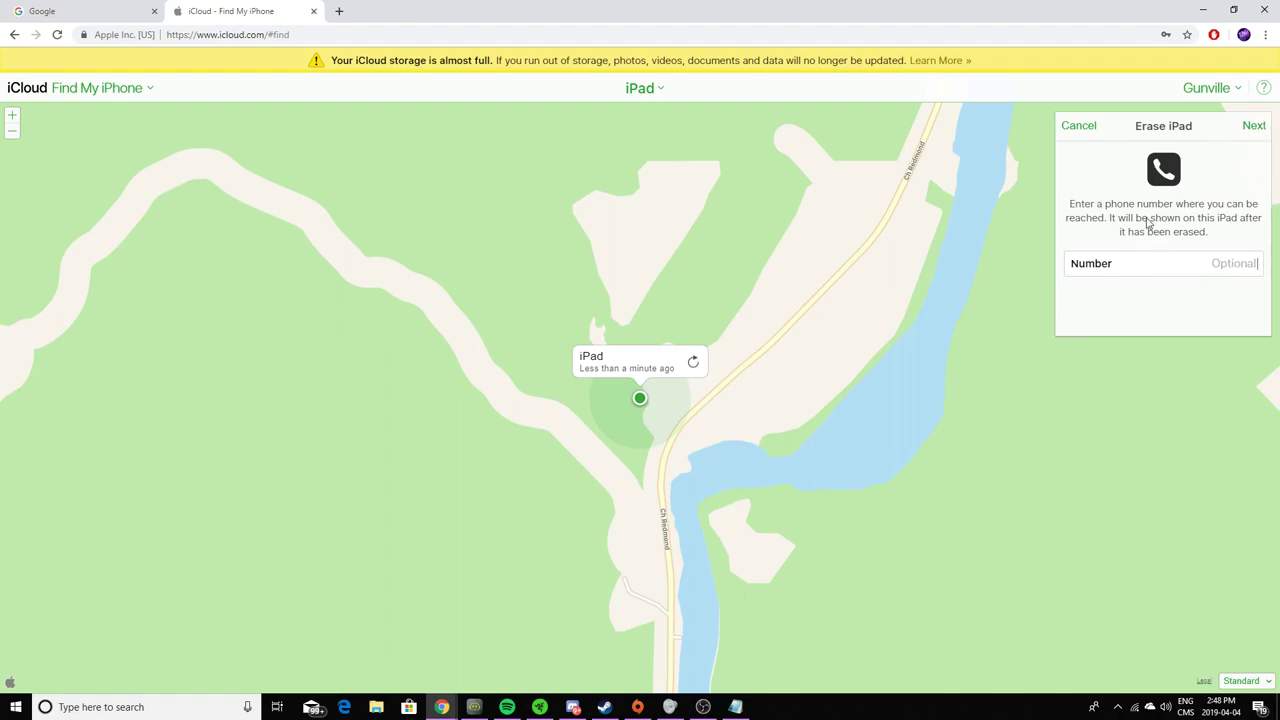
left_click(1253, 126)
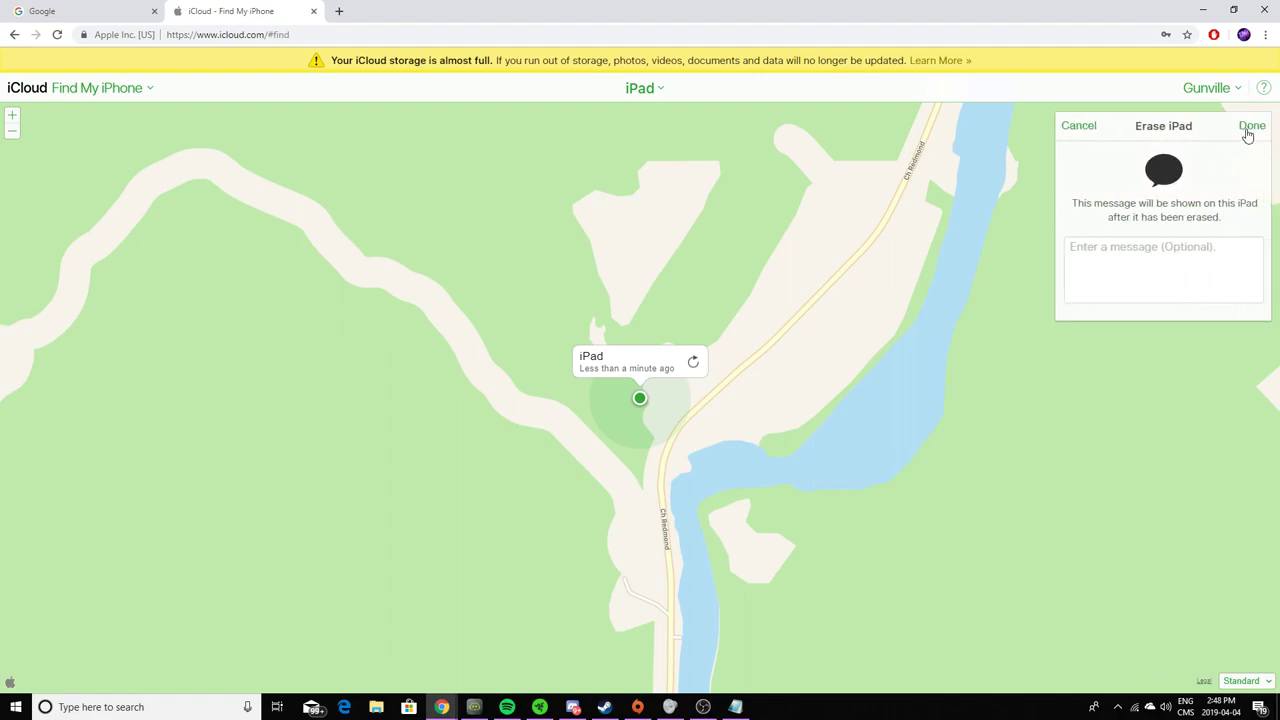
left_click(1079, 125)
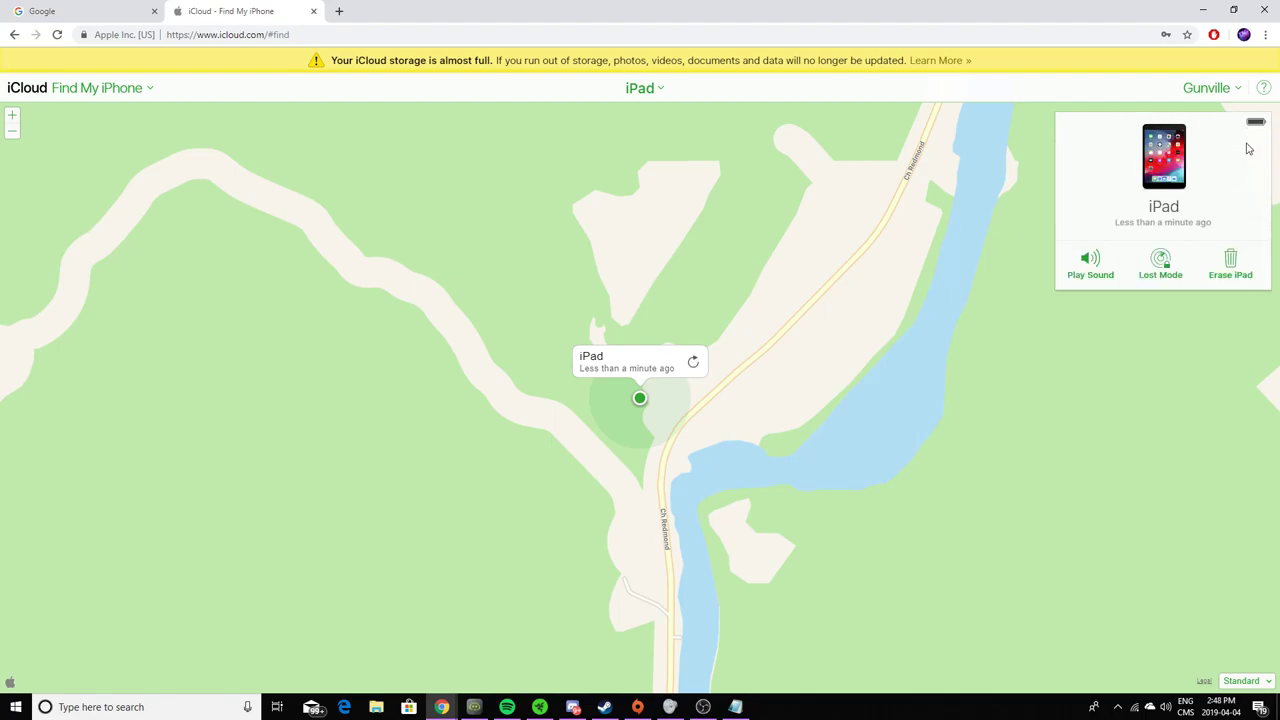
Dismiss the Erase Started notice, leaving the iPad badged Erased with Remove from Account available.
left_click(1229, 260)
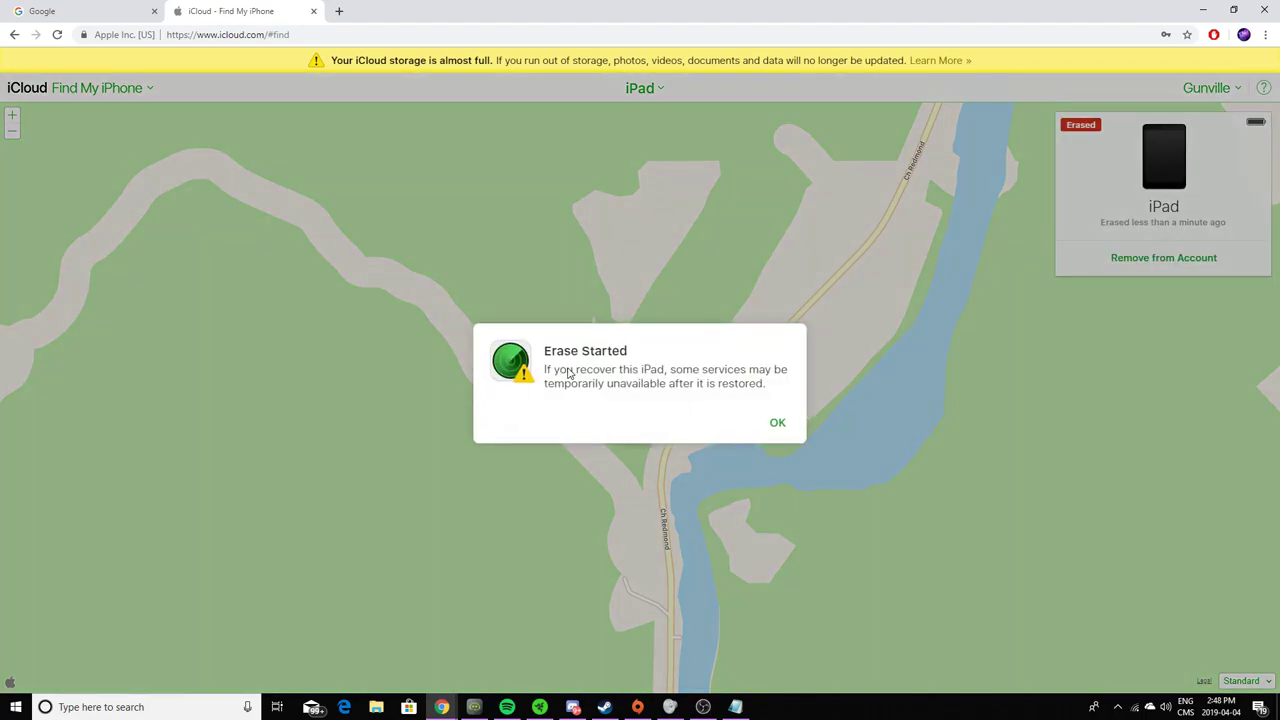
mouse_move(758, 430)
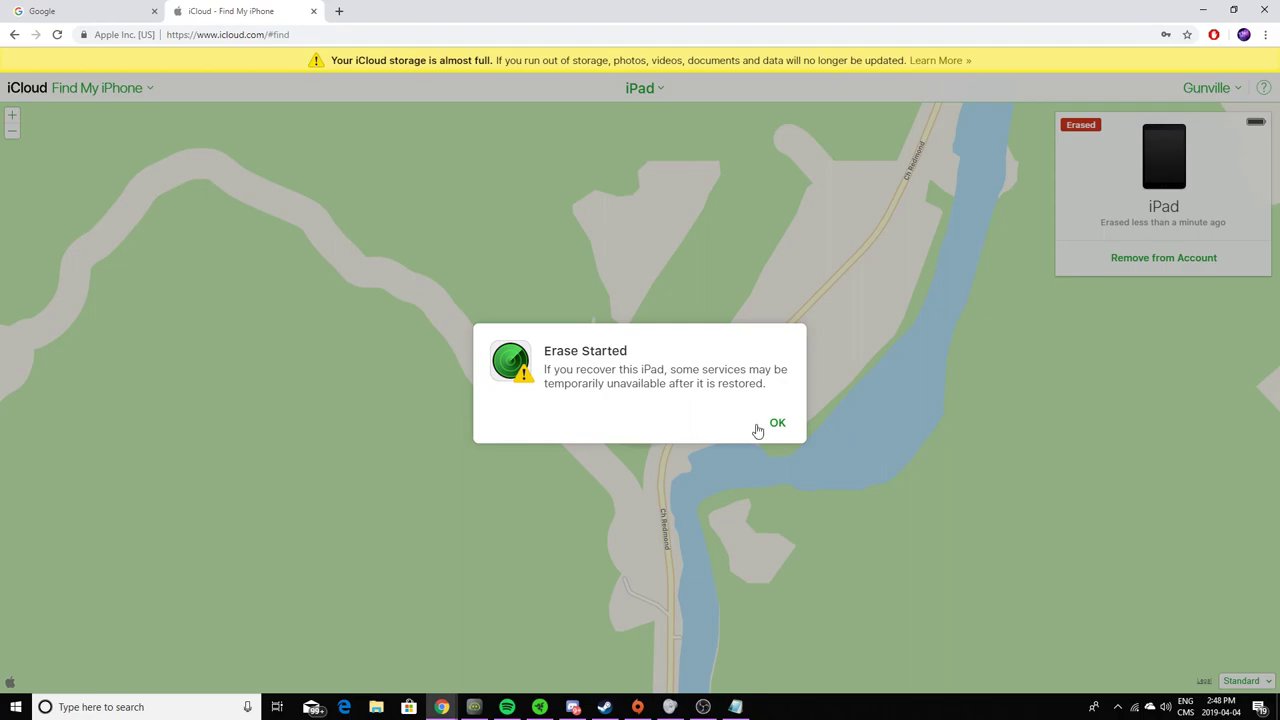
left_click(777, 423)
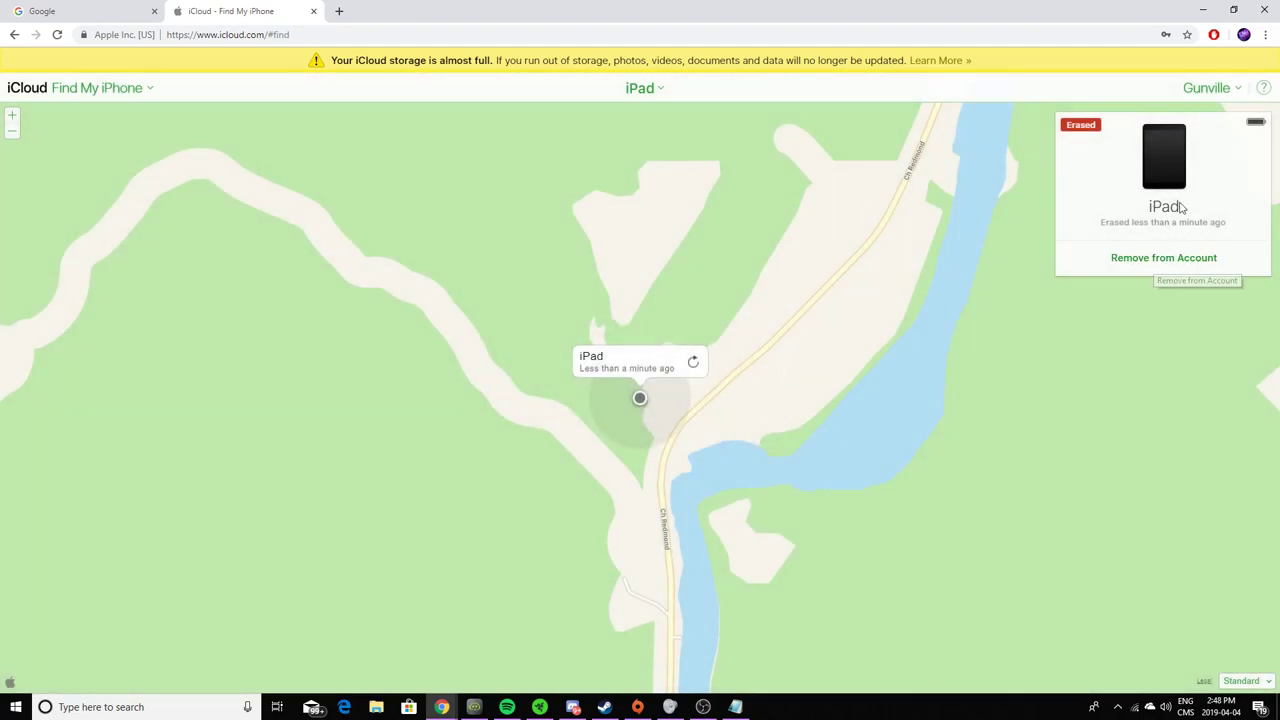
mouse_move(1122, 273)
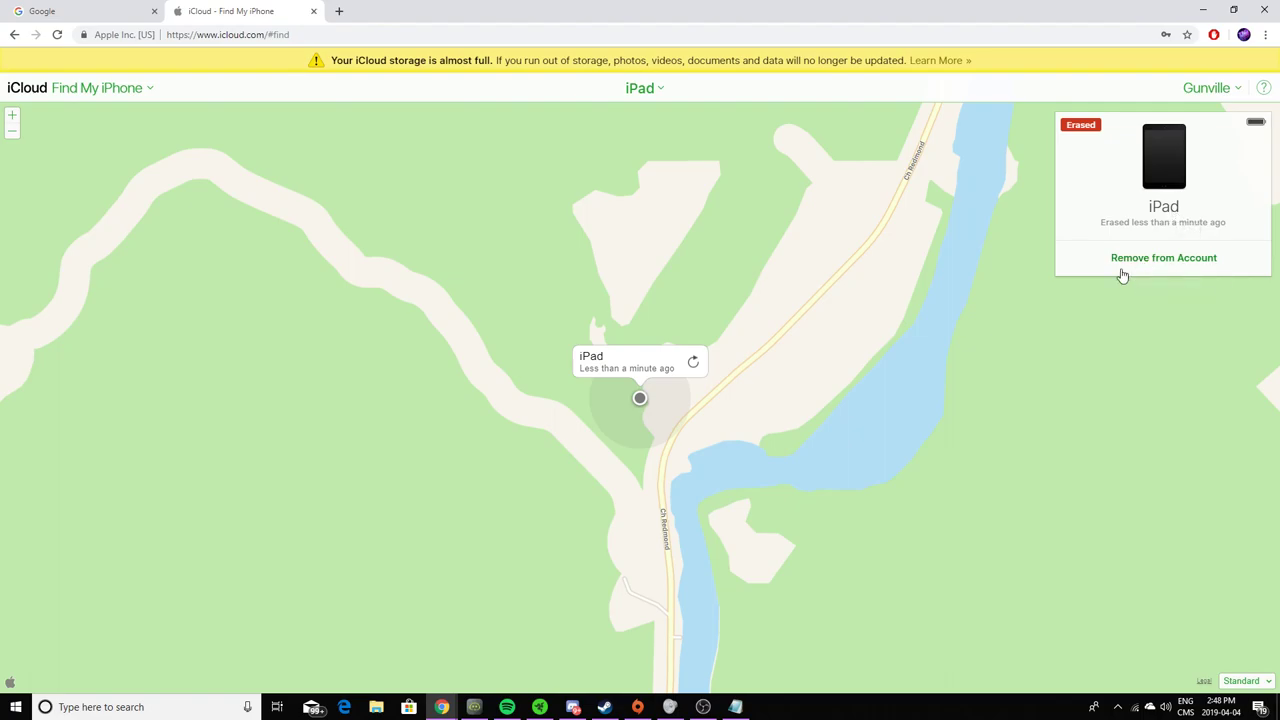
mouse_move(1044, 248)
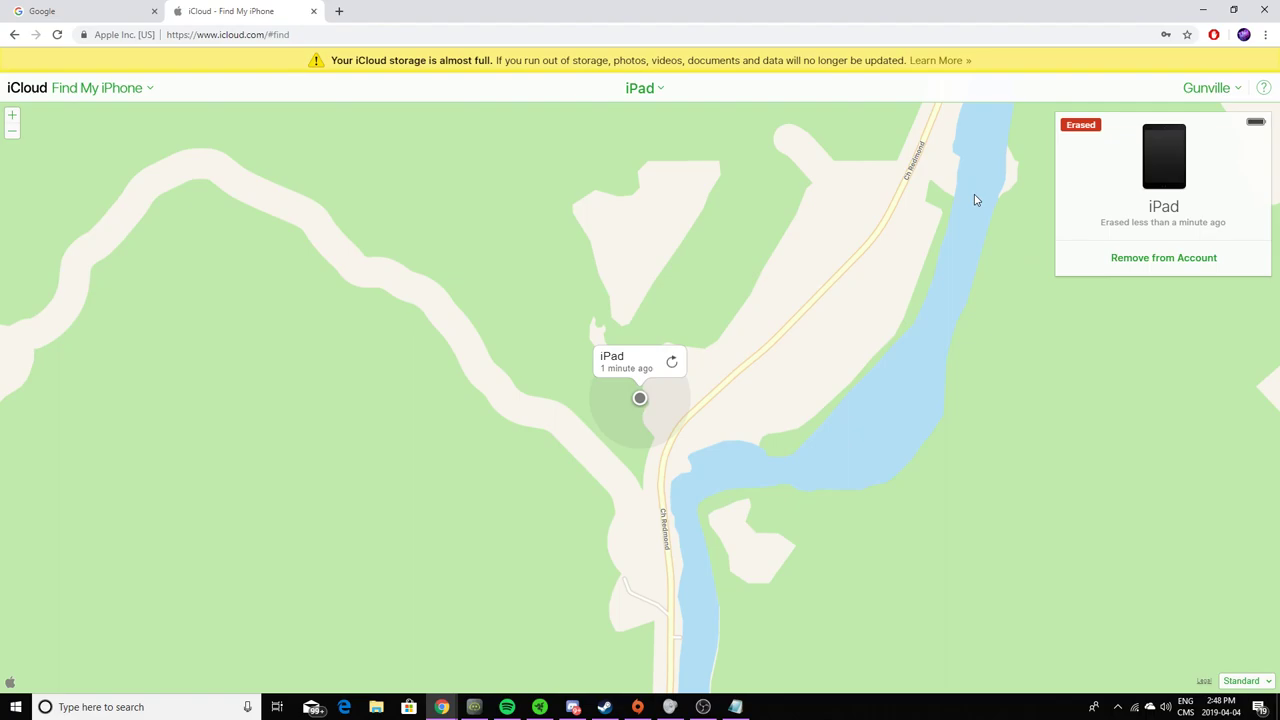
mouse_move(623, 161)
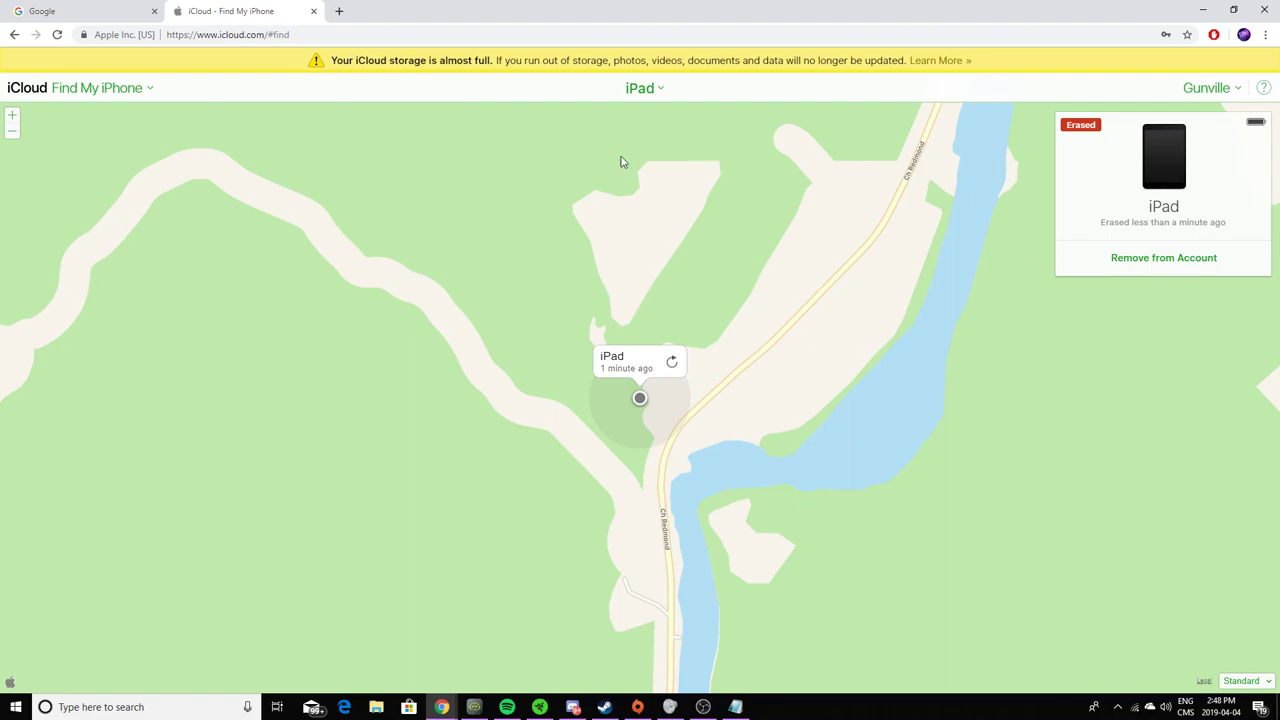
mouse_move(1254, 388)
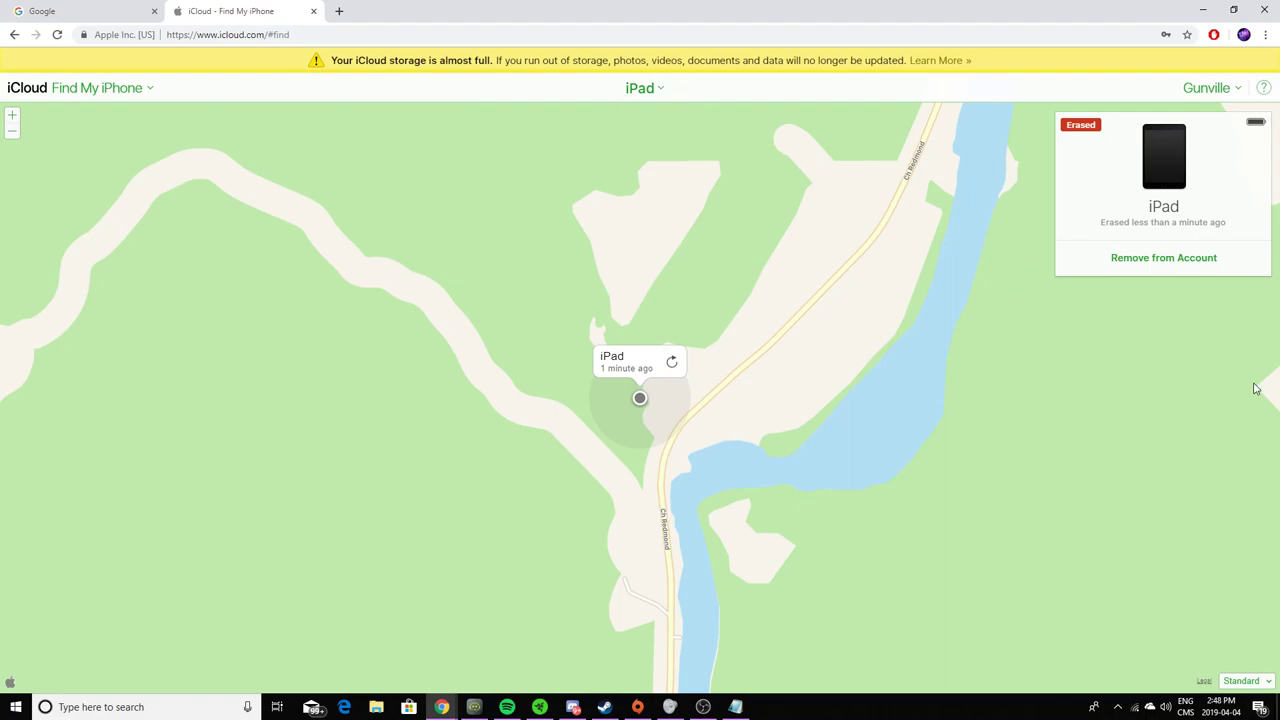